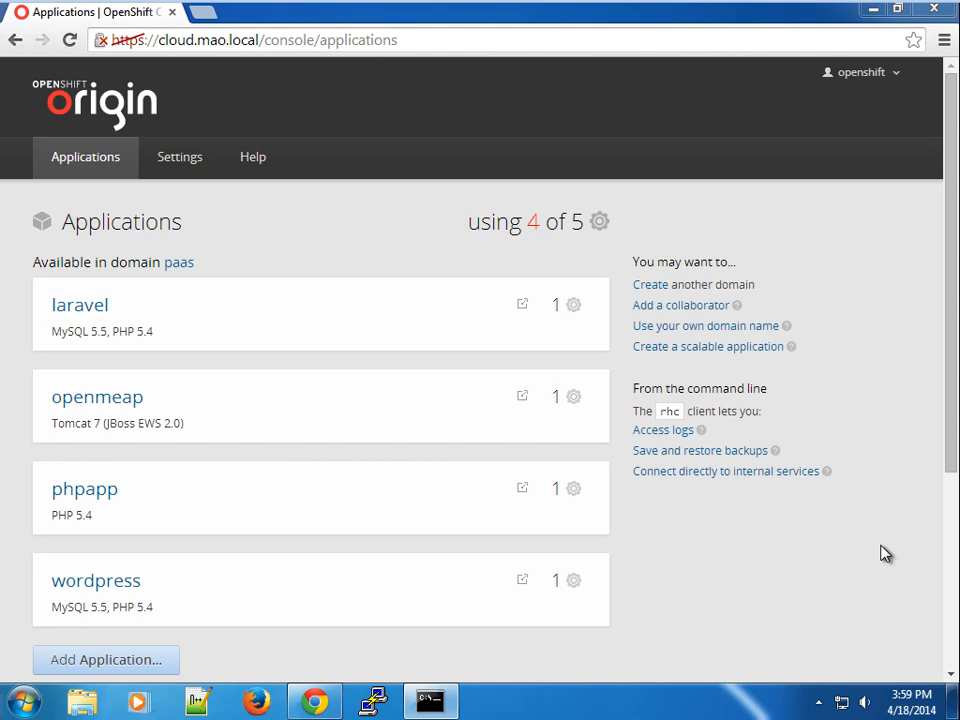
mouse_move(686, 513)
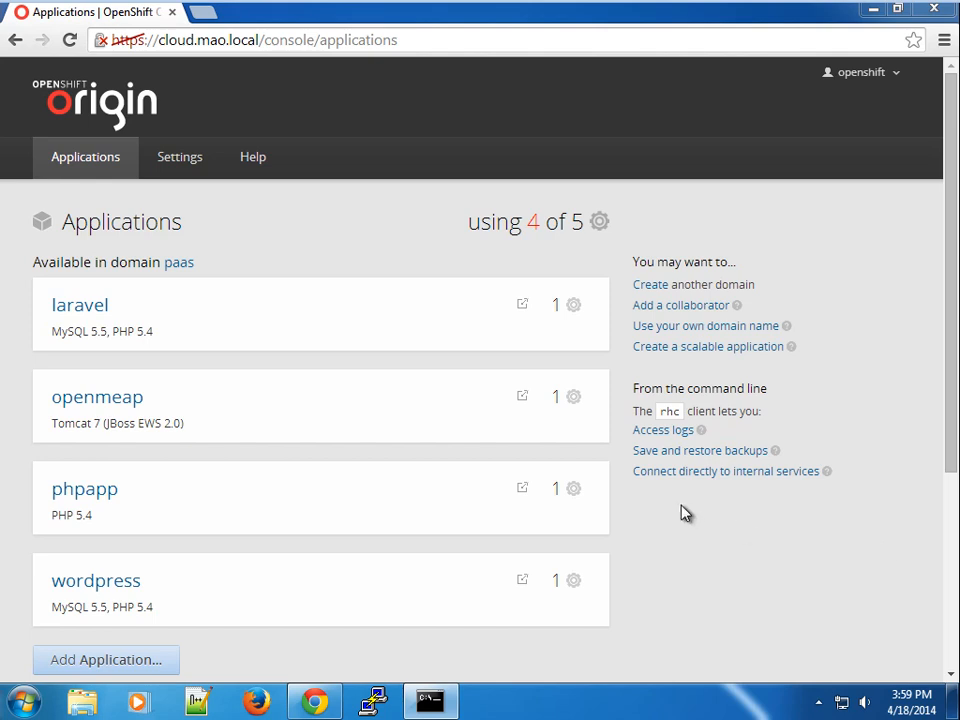
mouse_move(648, 519)
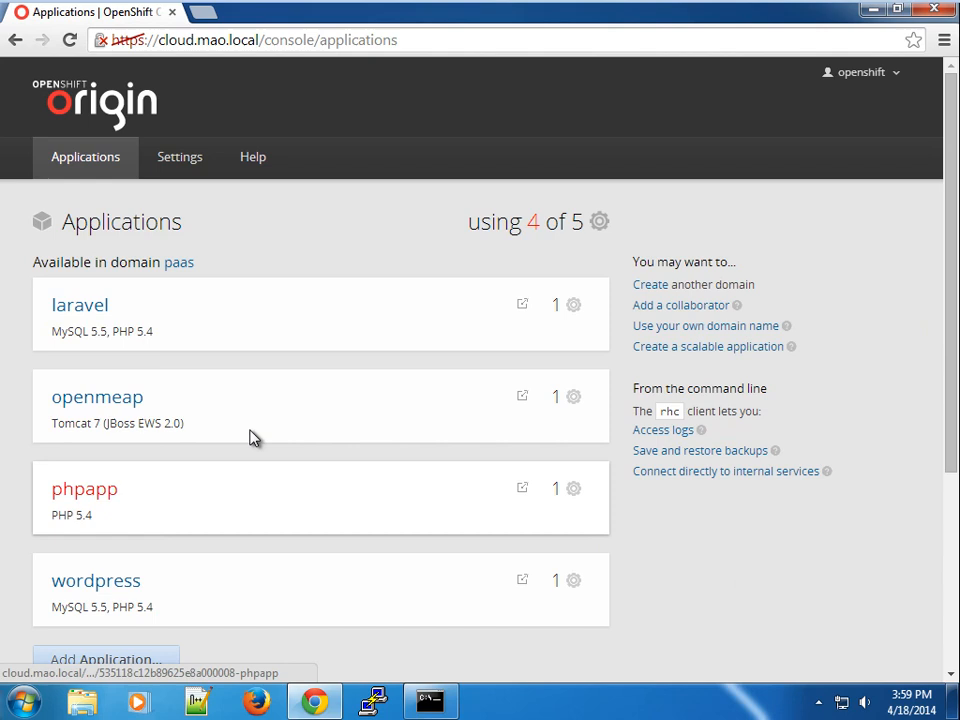
mouse_move(250, 246)
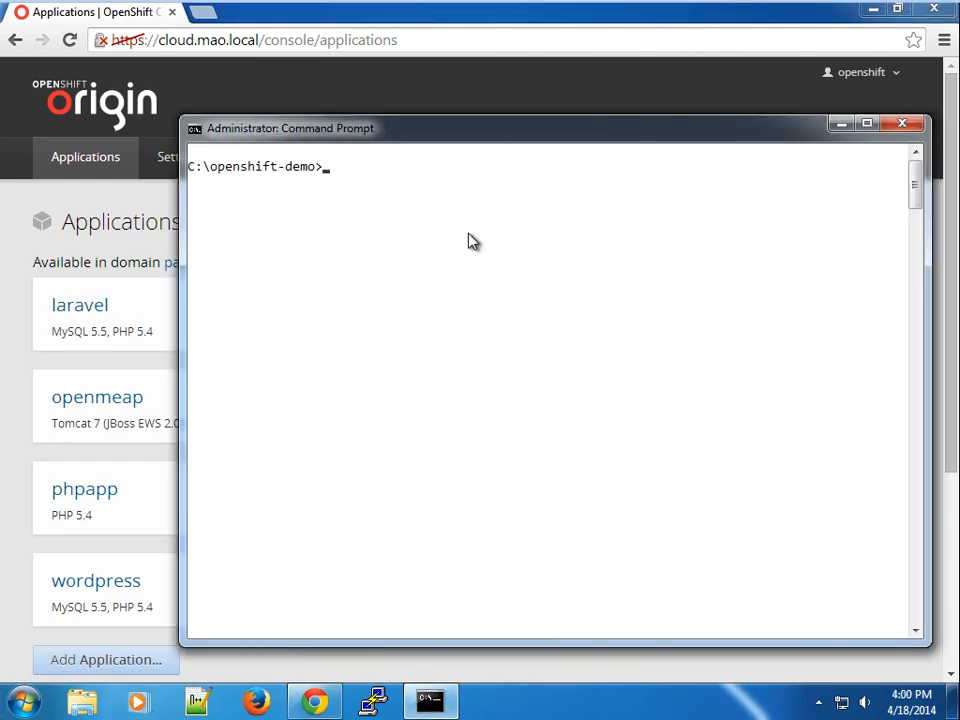
mouse_move(438, 145)
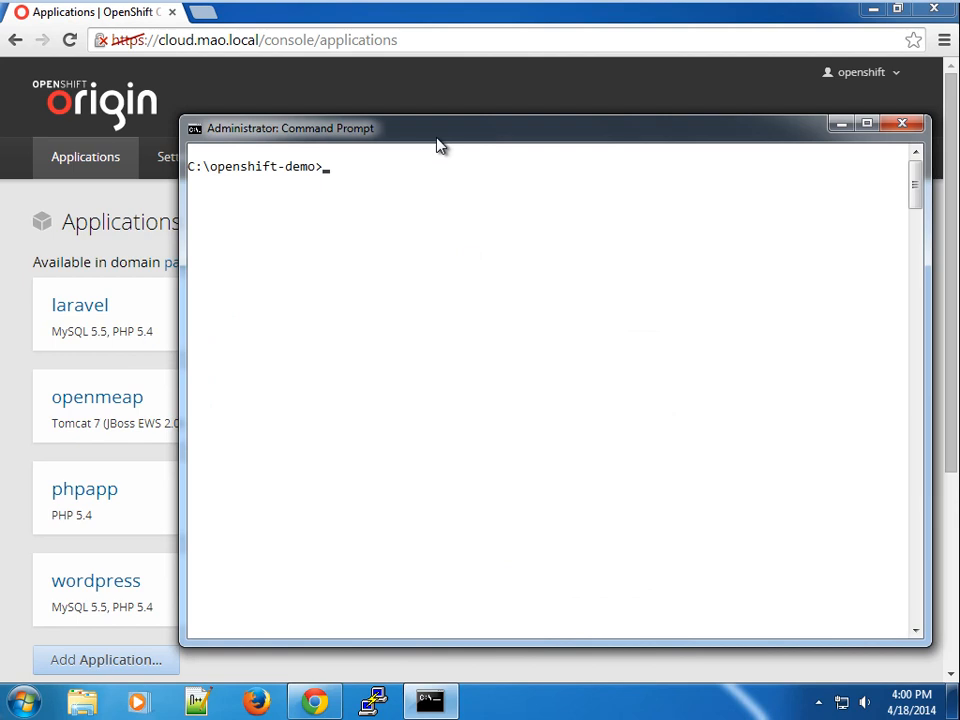
Step: Run rhc port-forward -a wordpress -l openshift to forward the wordpress ports locally
type("rhc")
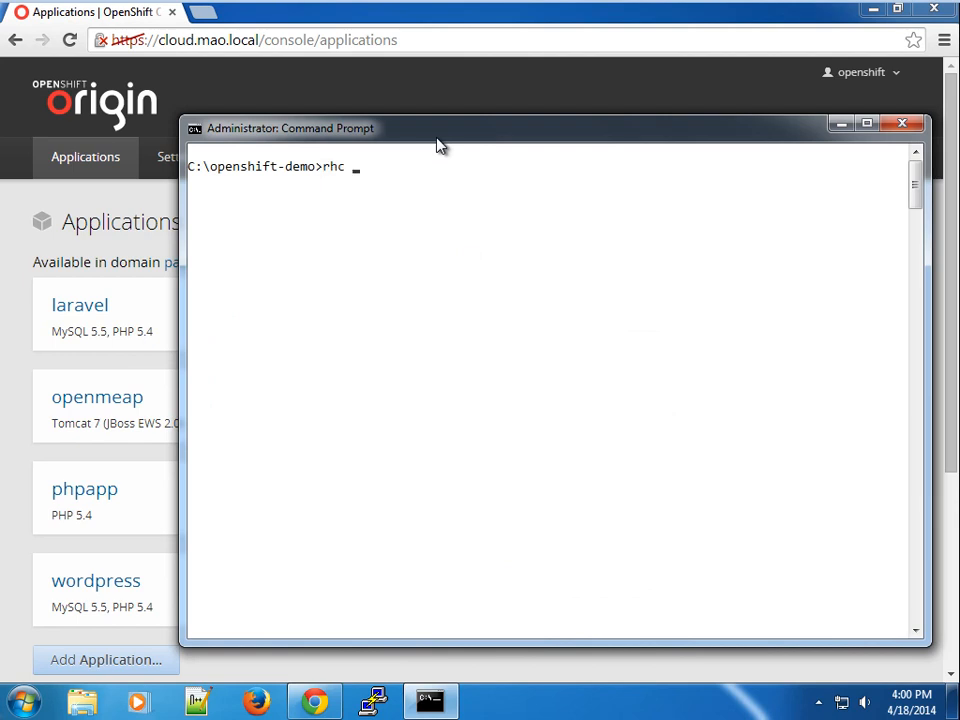
type("portp")
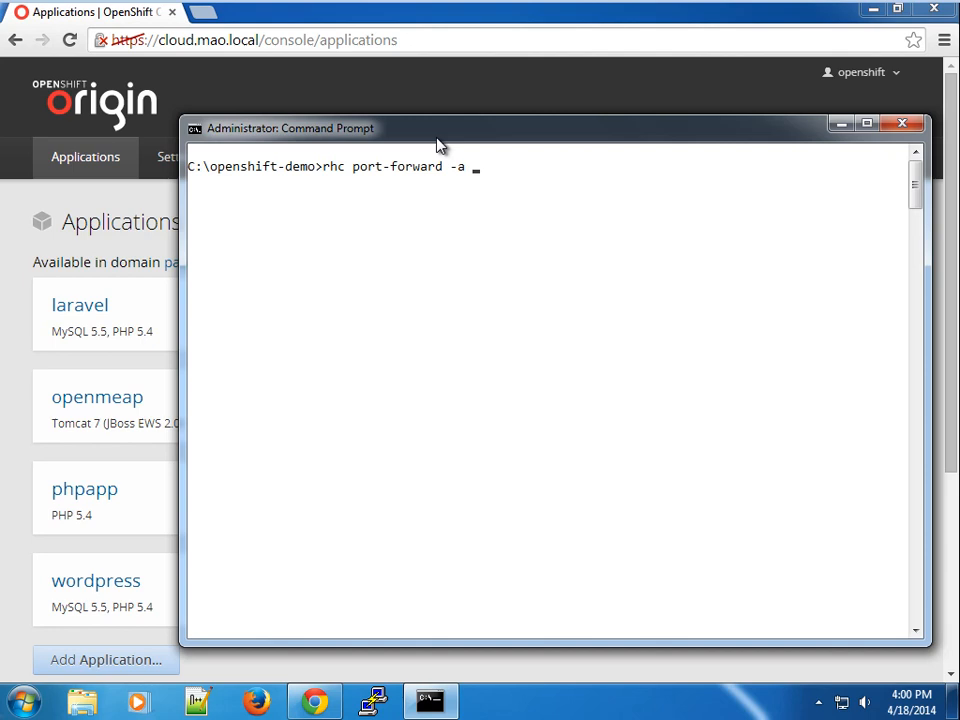
type("laravel")
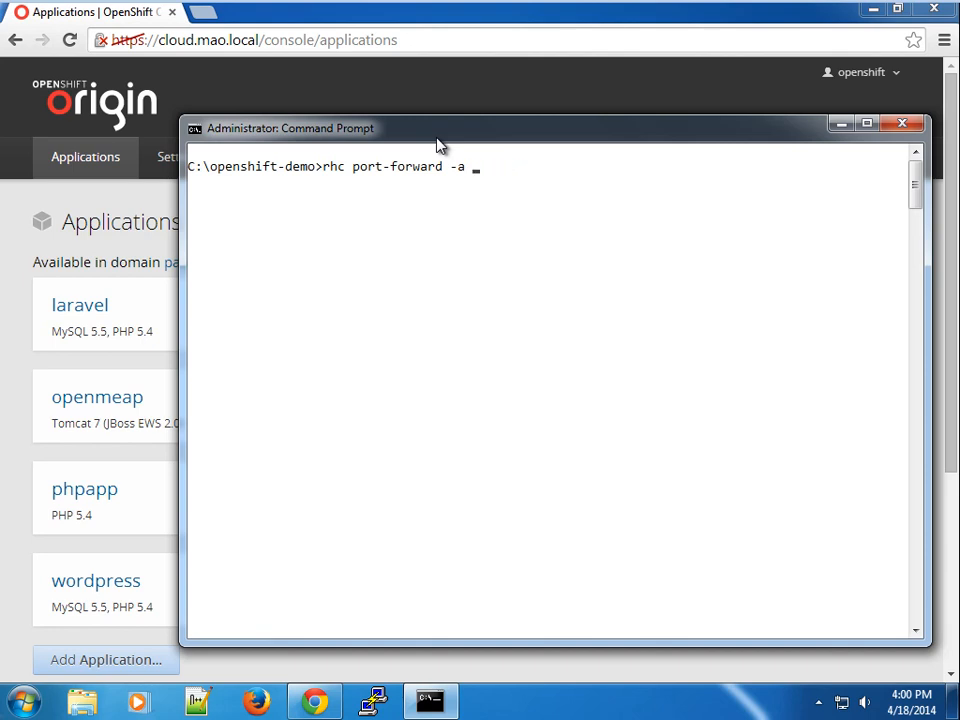
type("wordpress")
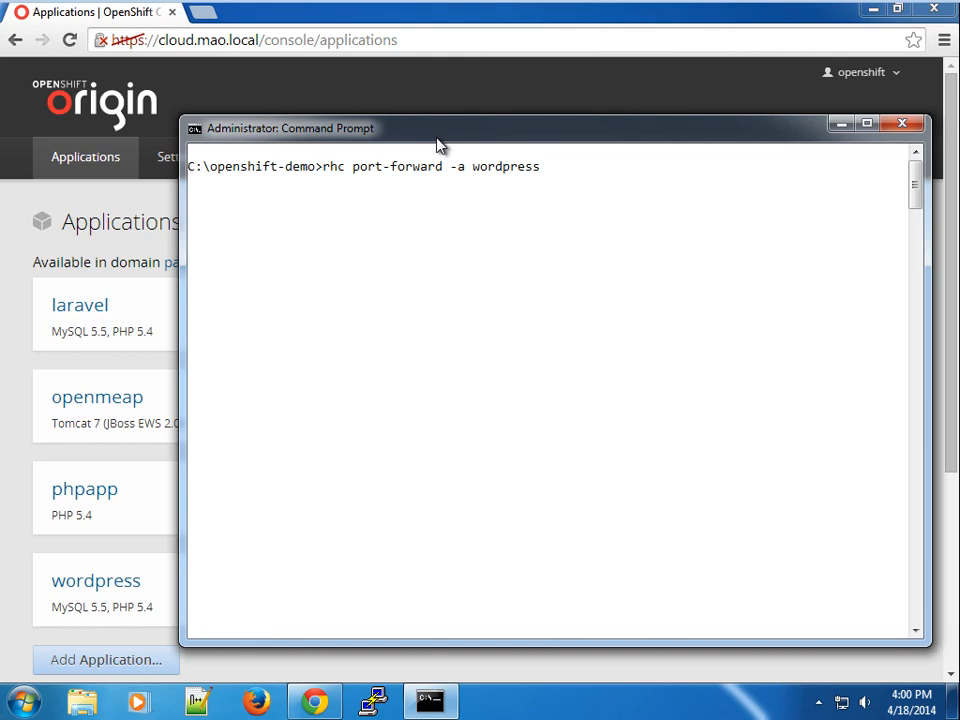
type("-l openshift")
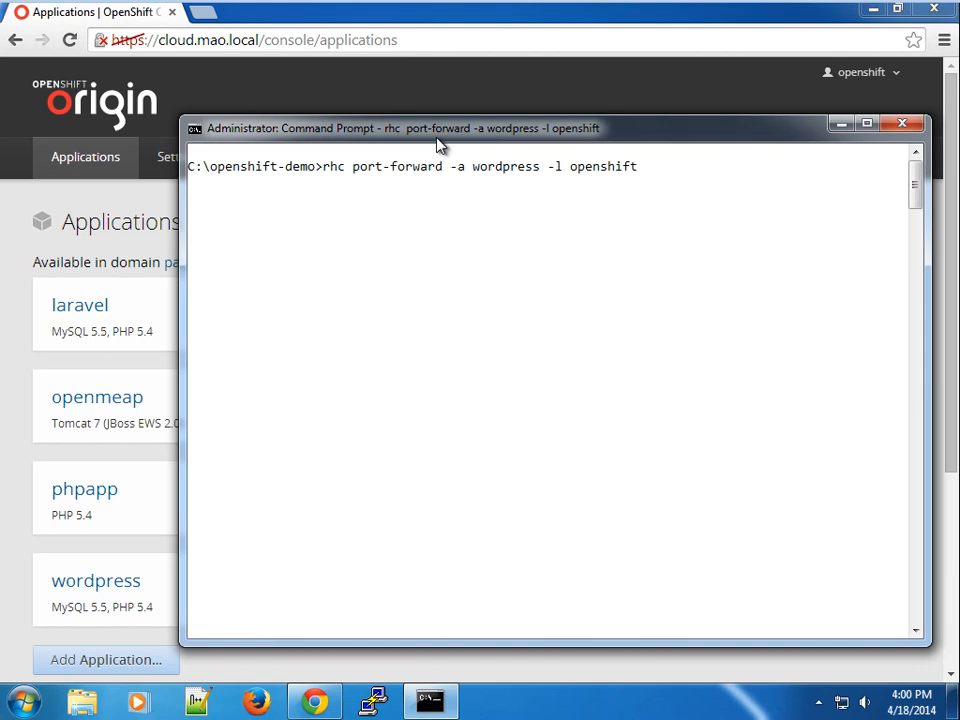
key("enter")
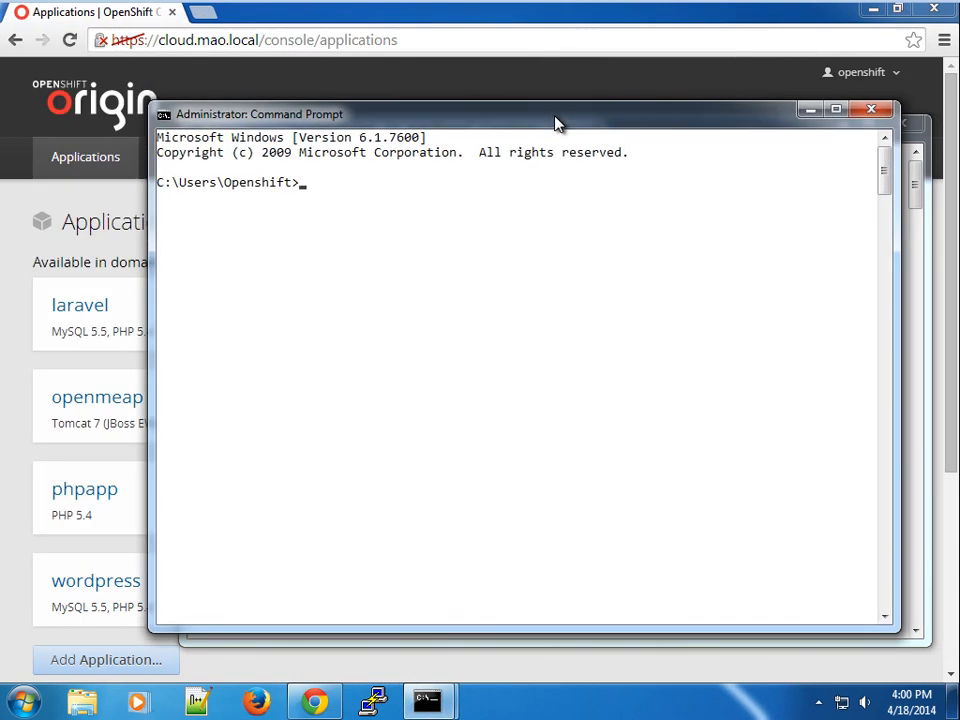
Step: Run rhc show-app -a wordpress -l openshift to list the MySQL database credentials
type("mysql")
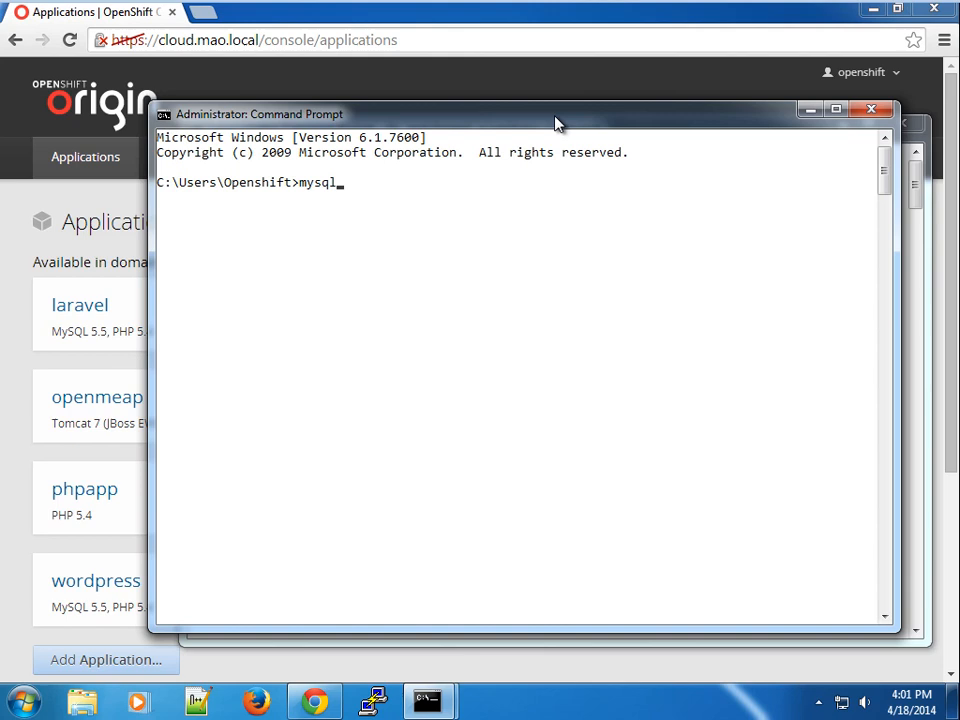
type("-u")
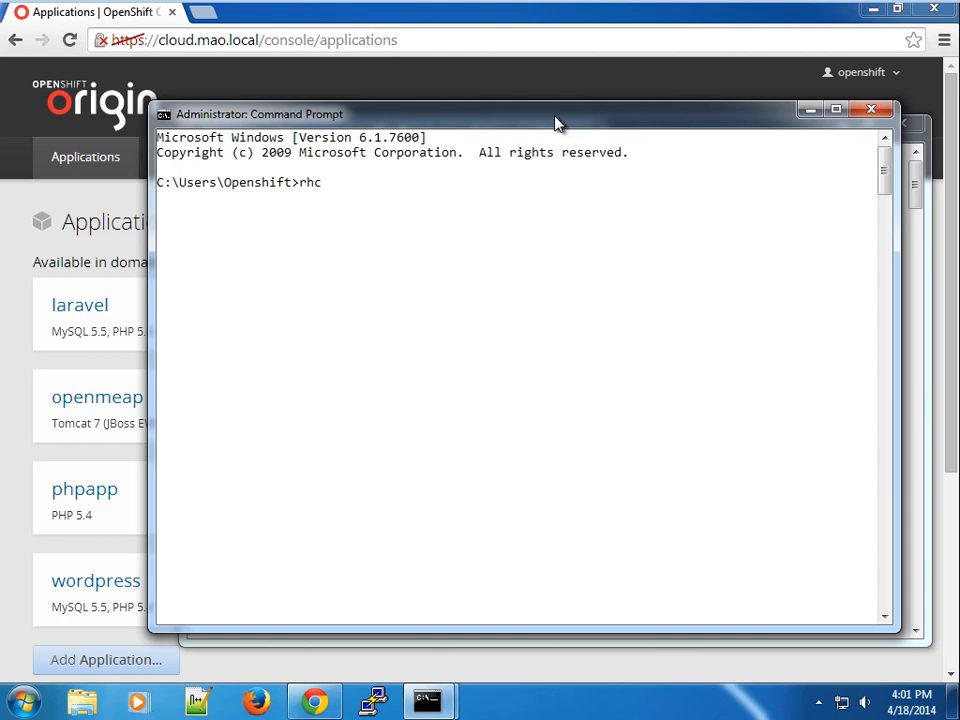
type("show-app -a")
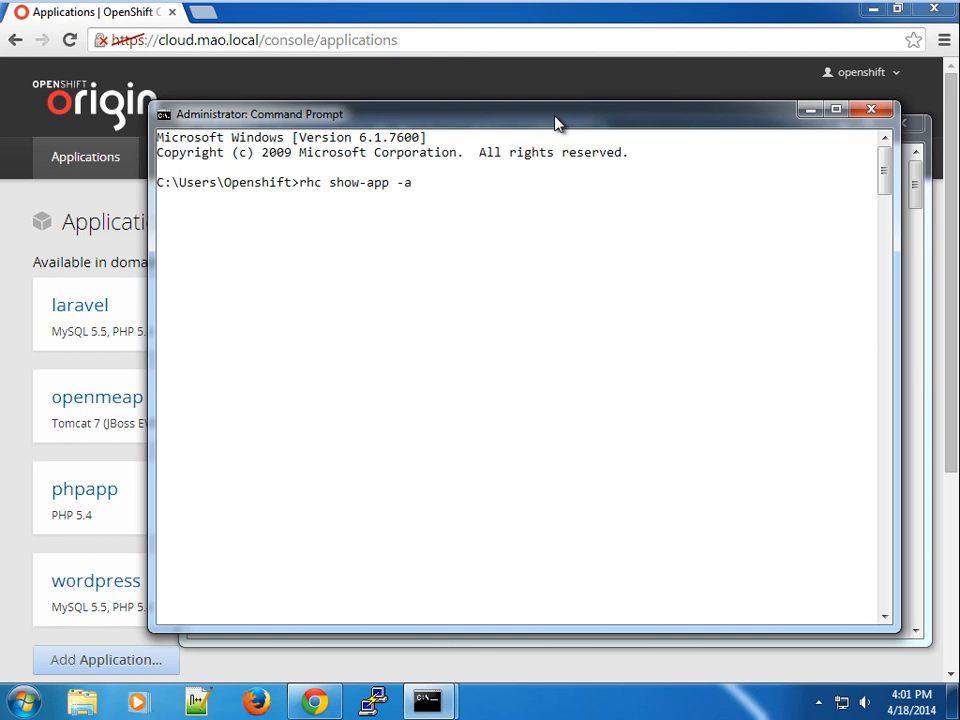
type("wordpress -l")
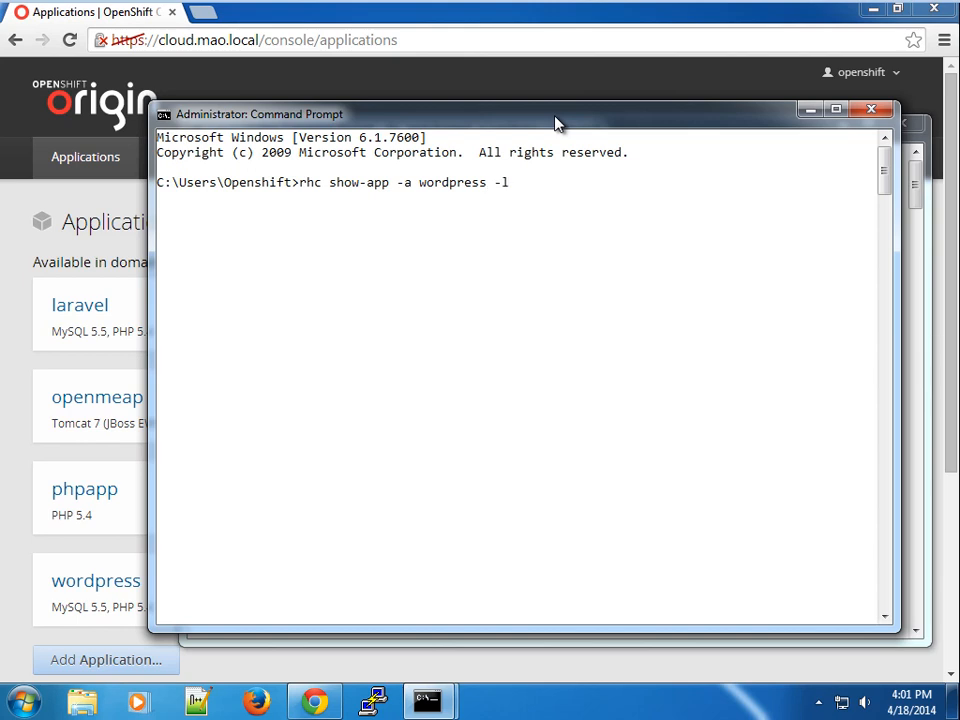
type("openshift")
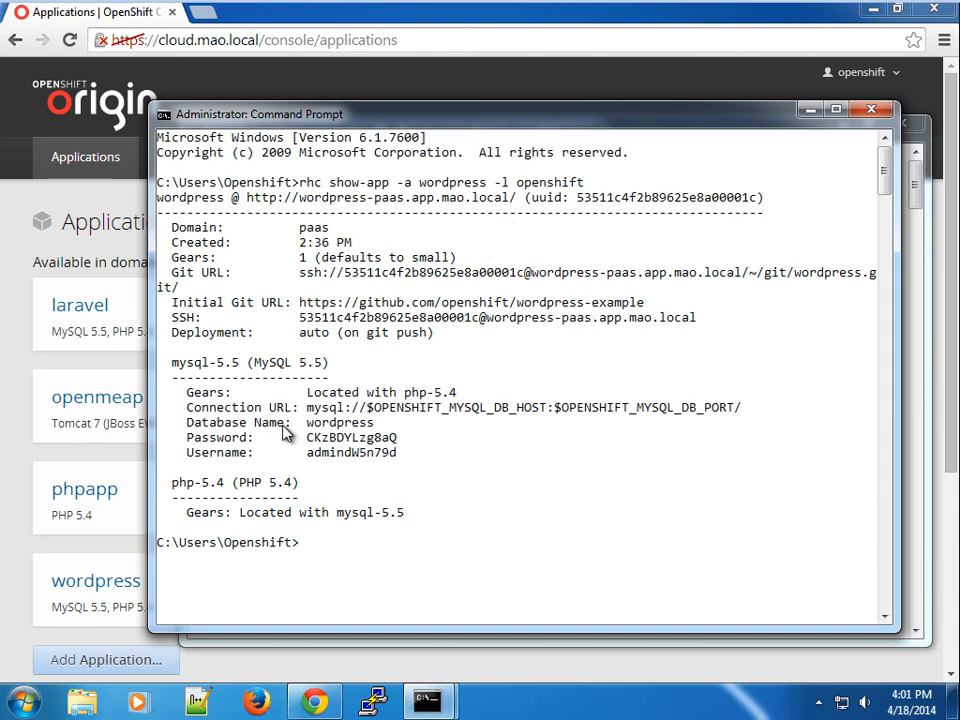
mouse_move(345, 432)
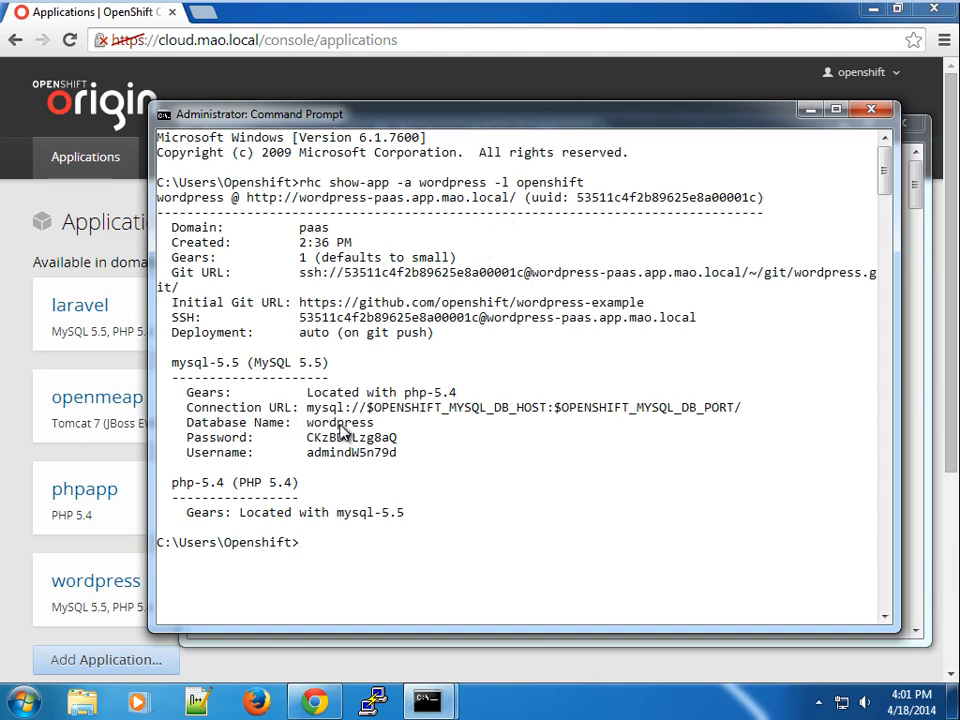
mouse_move(323, 457)
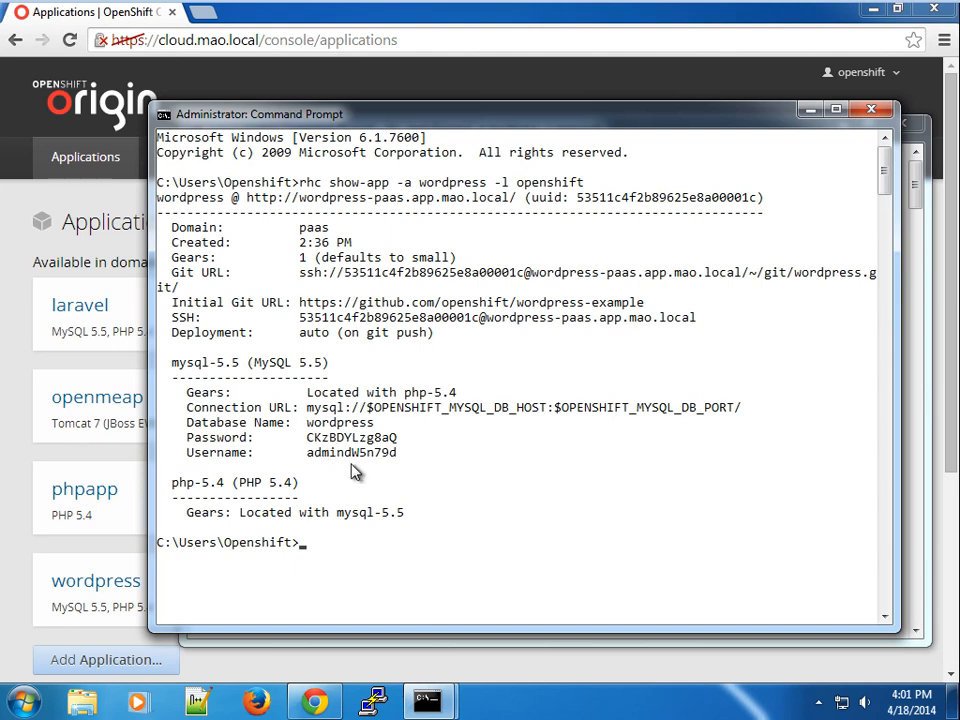
Step: Start a 'mysql -u' command, erasing a mistakenly entered ssh address
right_click(350, 470)
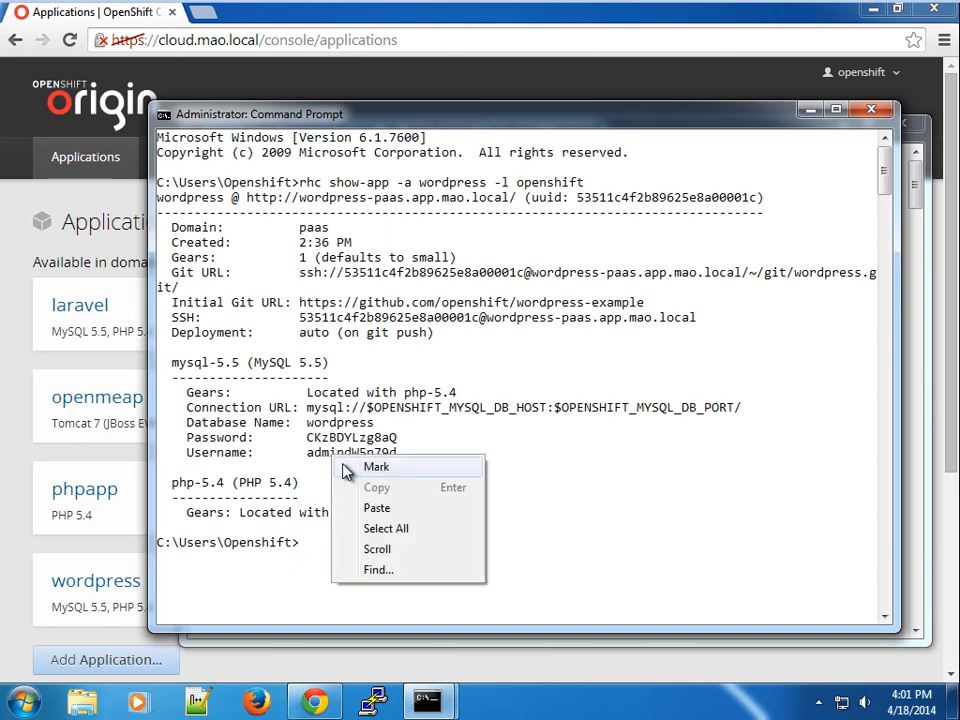
left_click(376, 466)
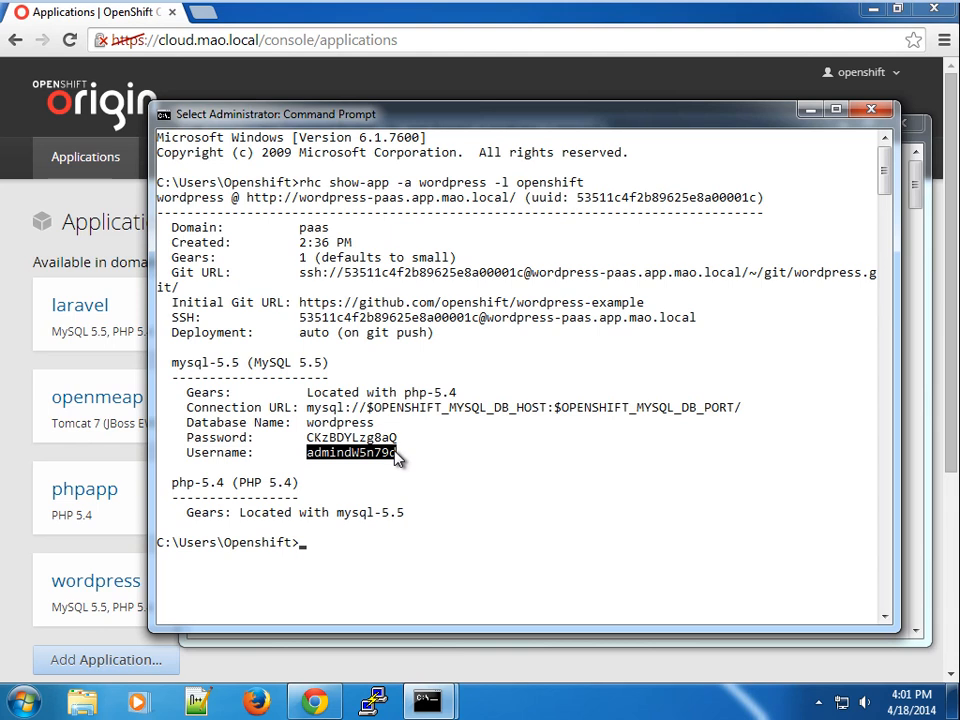
type("mysql -u")
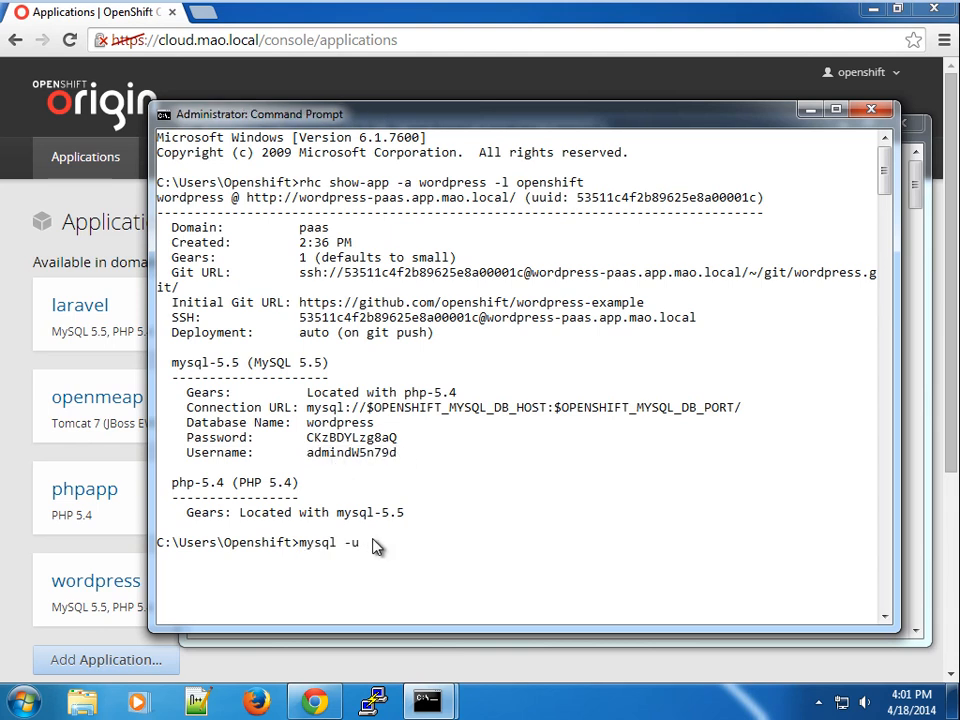
type("ssh 53511fb02b89625e8a000033@laravel-paas.app.mao.local")
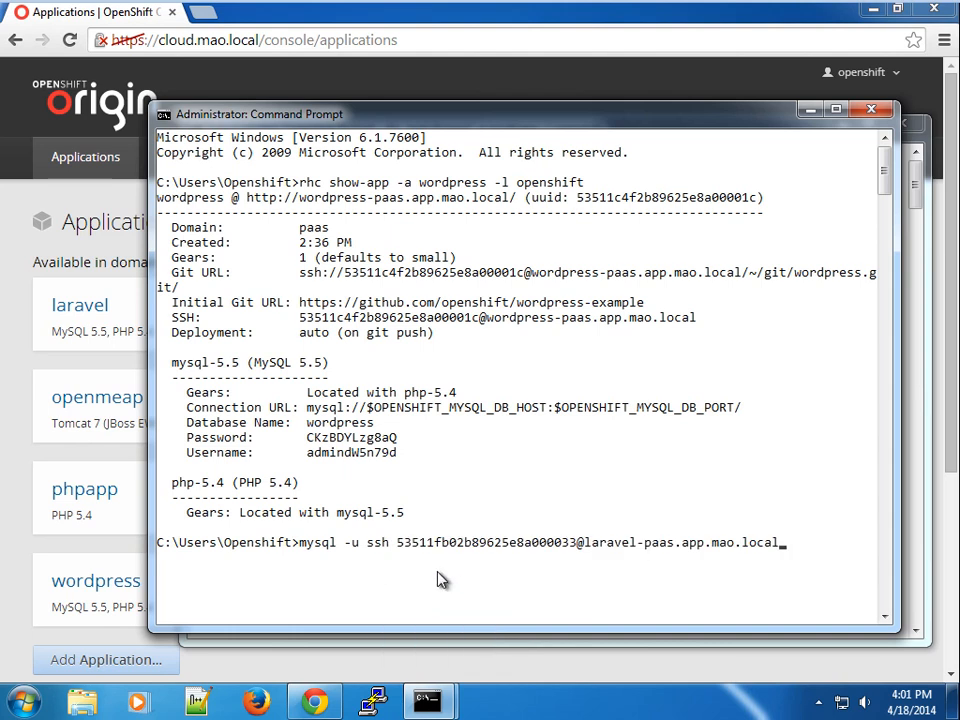
key("Backspace")
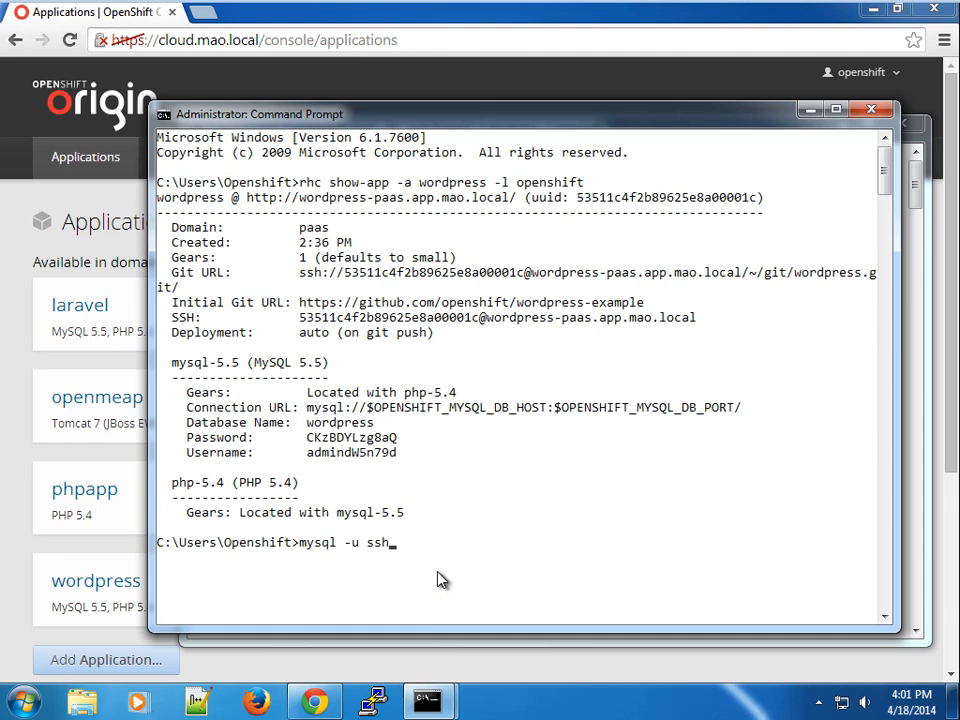
key("BackSpace")
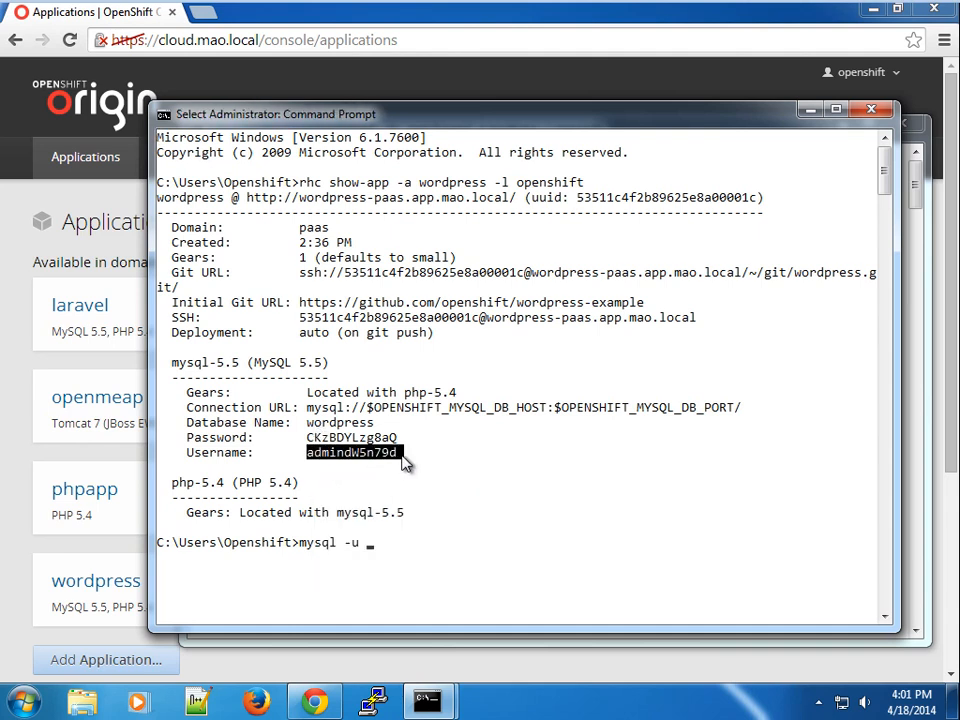
Step: Complete the mysql command with the username, -h, -P 3306 and -p, and run it
right_click(378, 545)
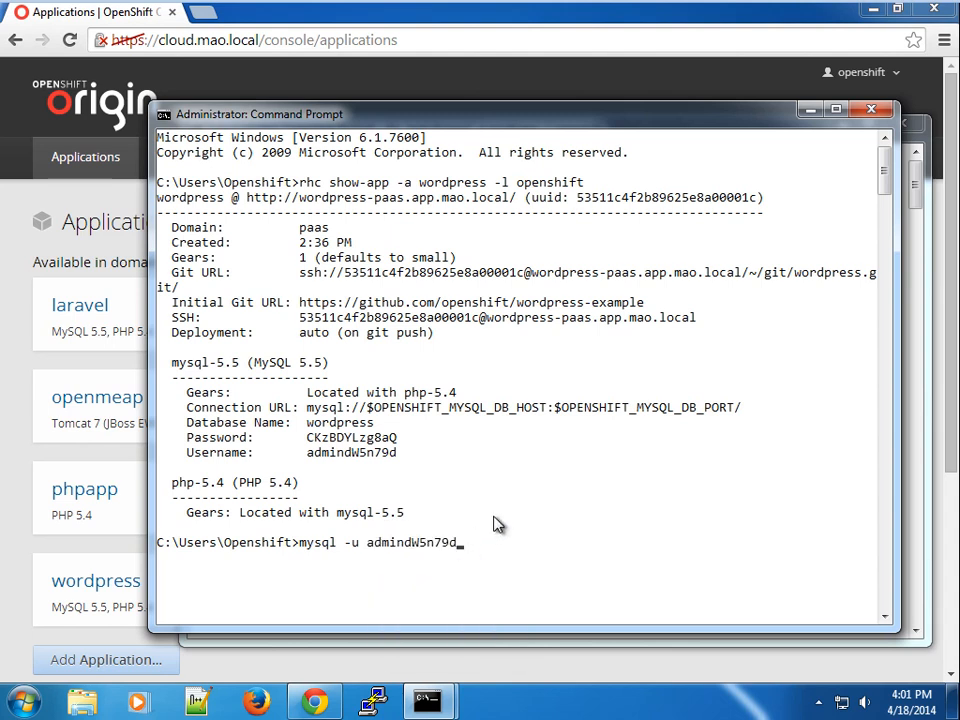
type("-h")
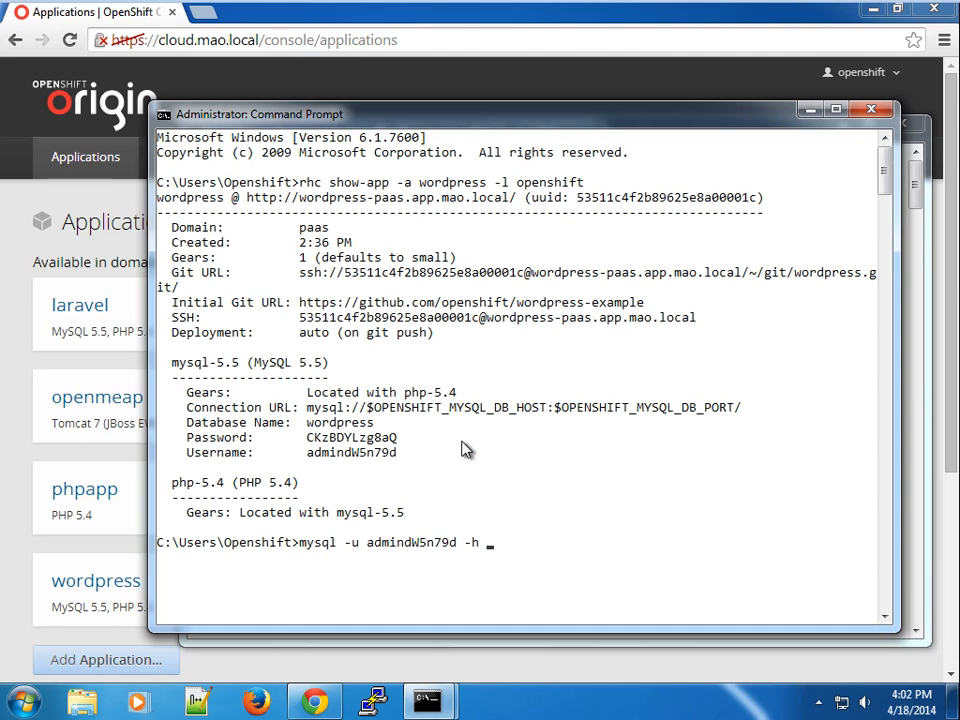
mouse_move(502, 463)
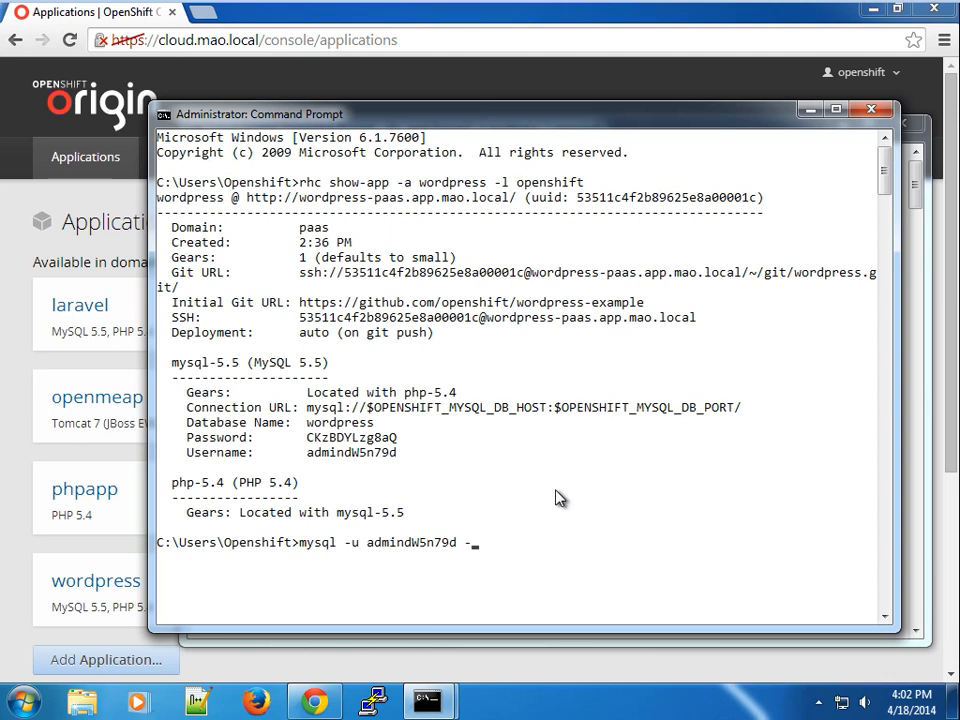
type("-P")
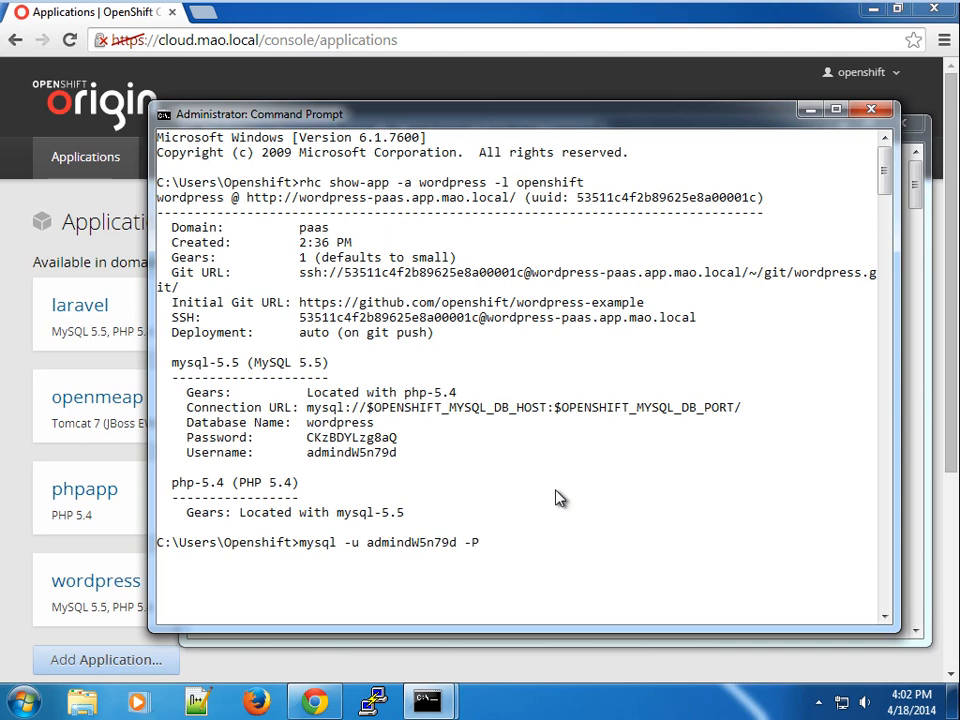
type("3306")
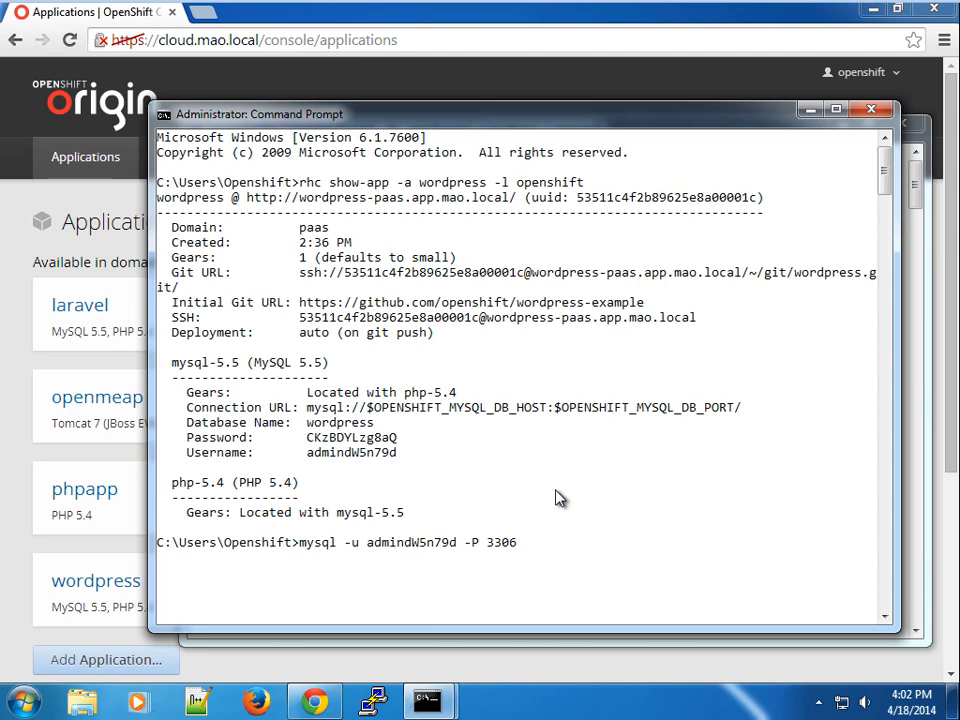
type("-p")
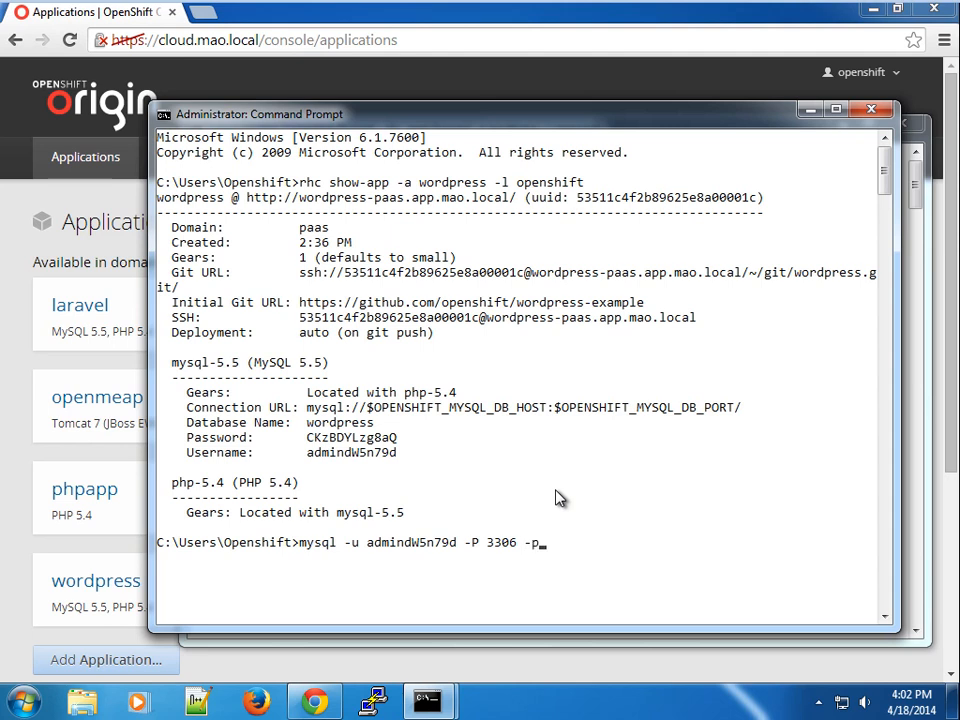
key("enter")
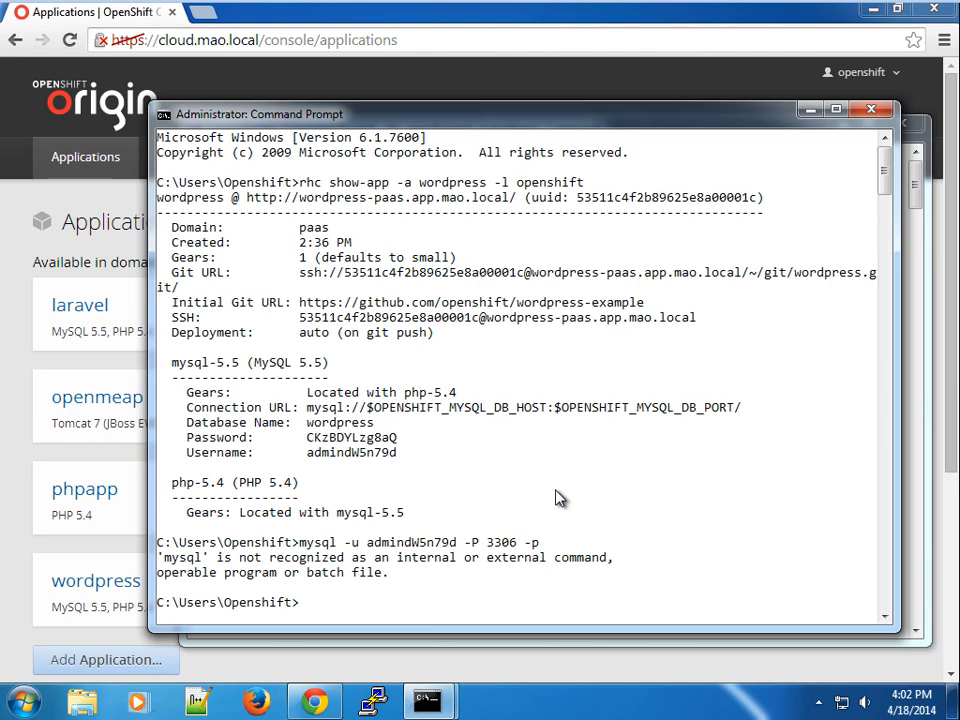
type("c")
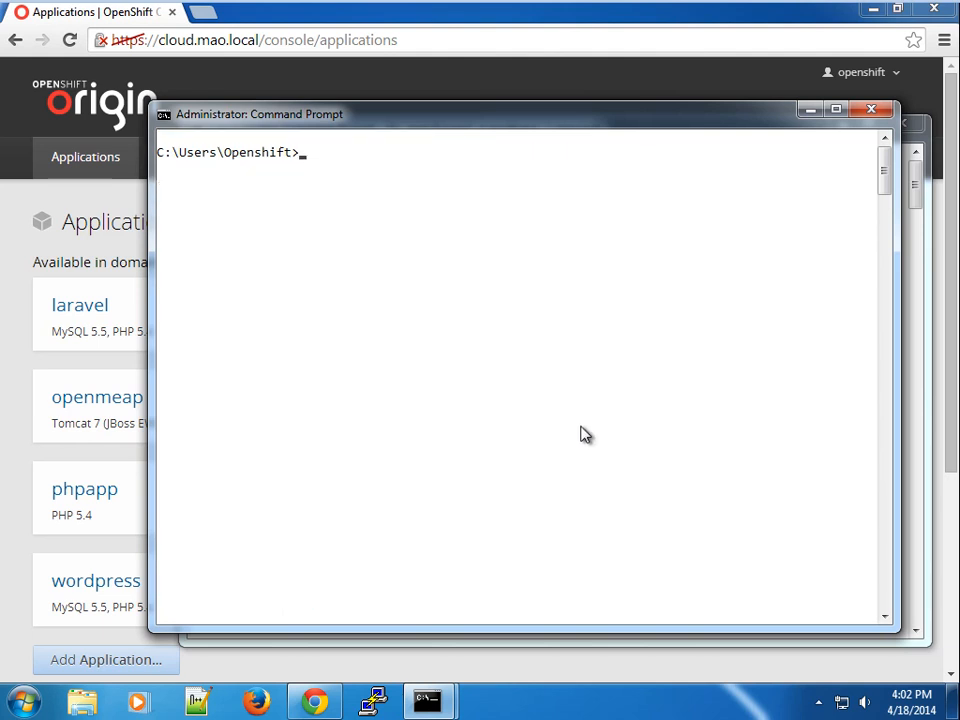
Step: Rerun rhc port-forward -a wordpress -l openshift, forwarding httpd to 8080 and mysql to 3306
type("rhc port-forward -a wordpress -l openshift")
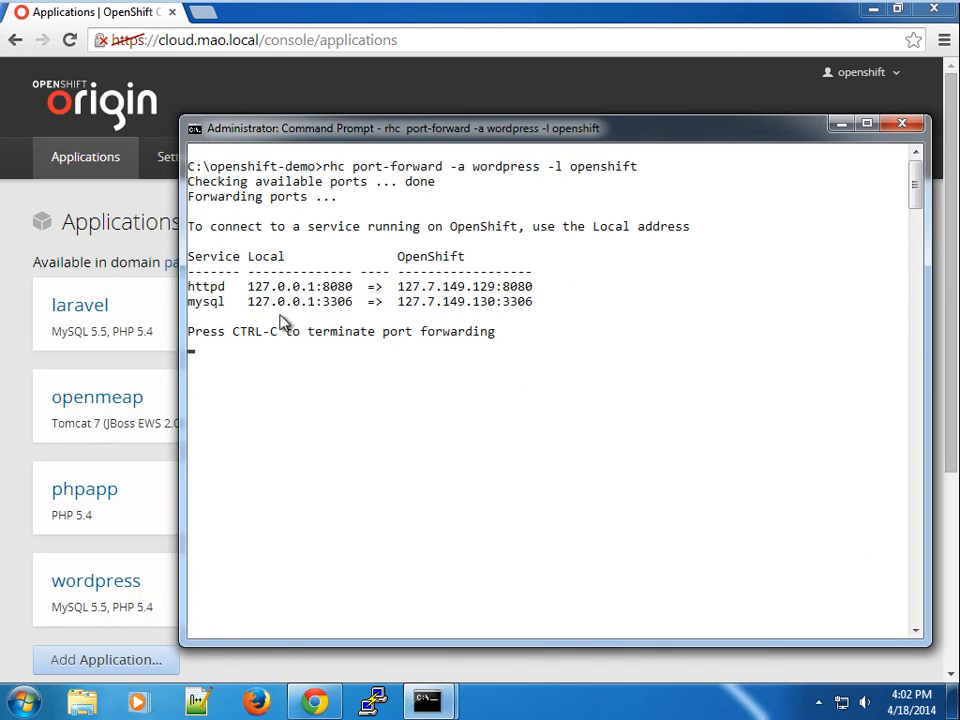
mouse_move(310, 305)
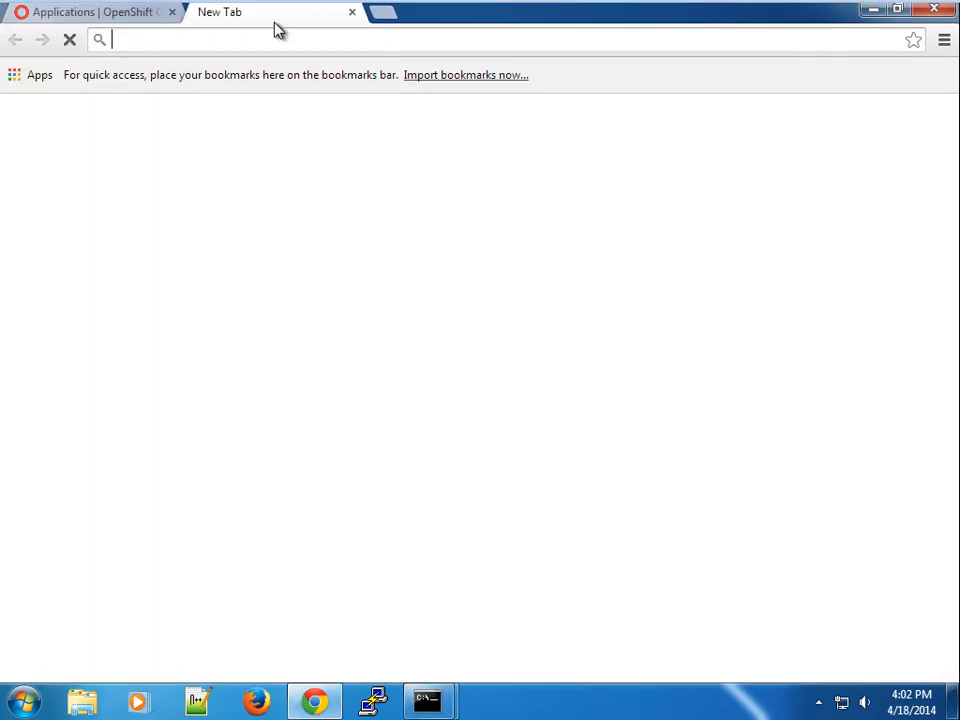
Step: Try loading localhost:8080 in Chrome, then return to the port-forwarding console
type("localhost")
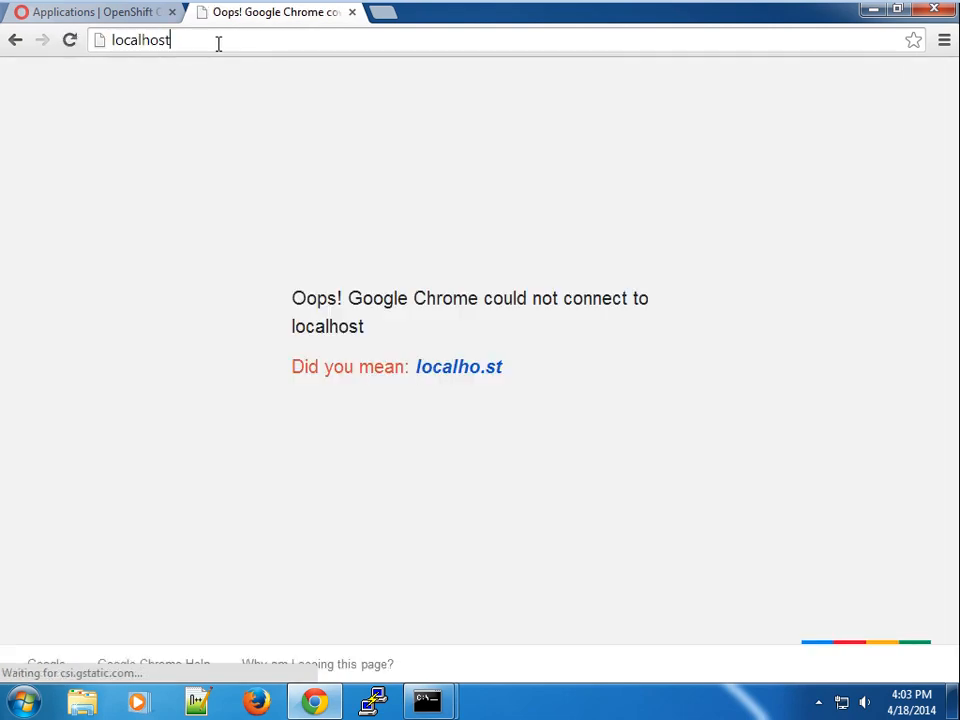
type(":8080")
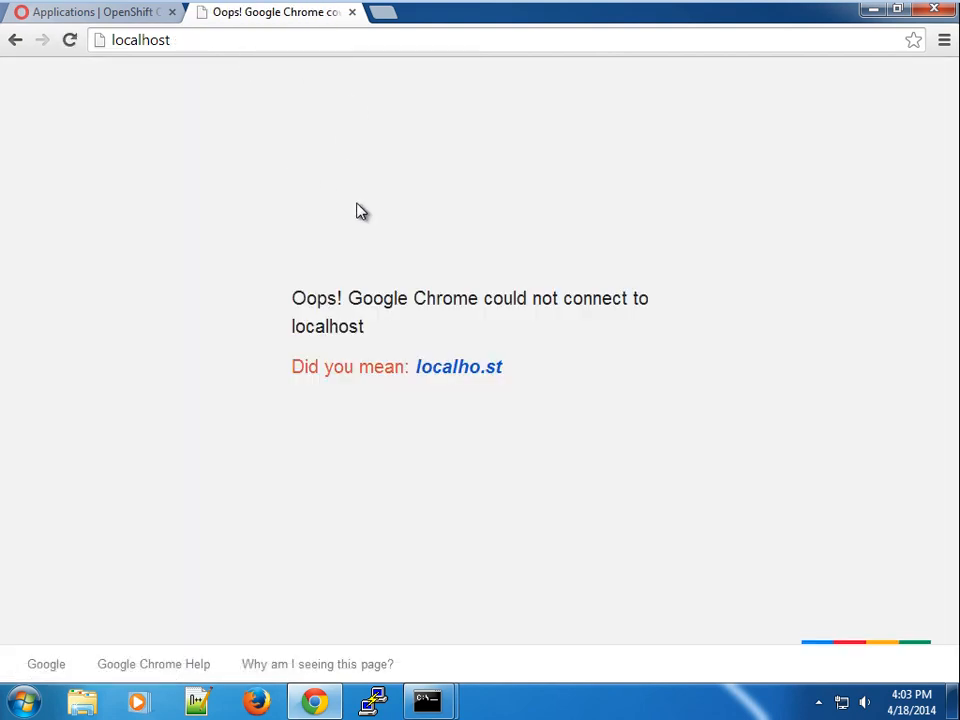
left_click(428, 700)
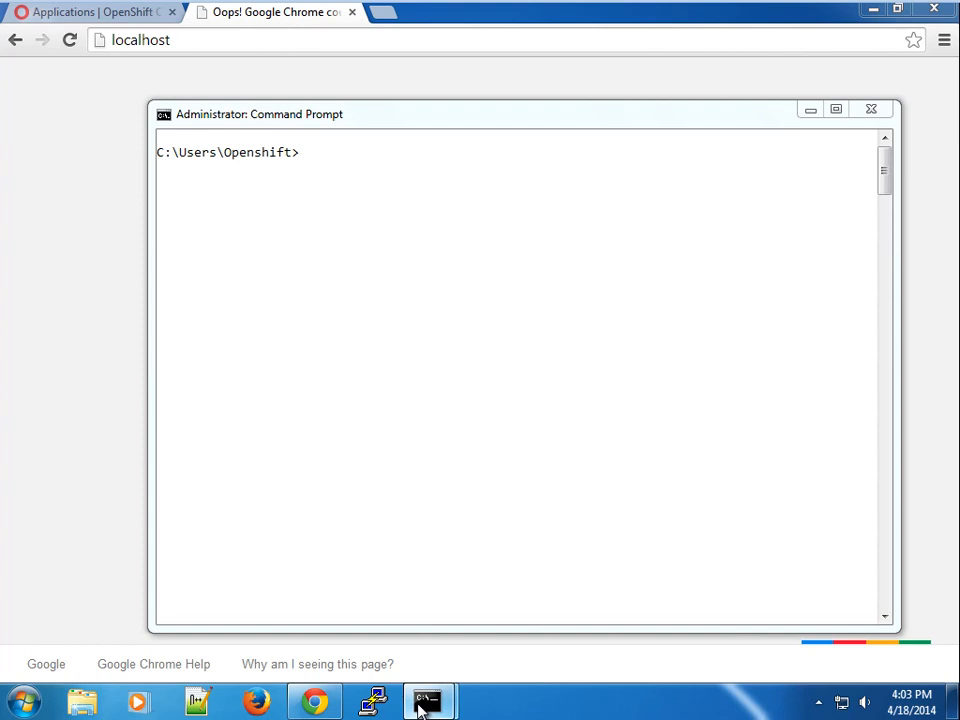
left_click(428, 700)
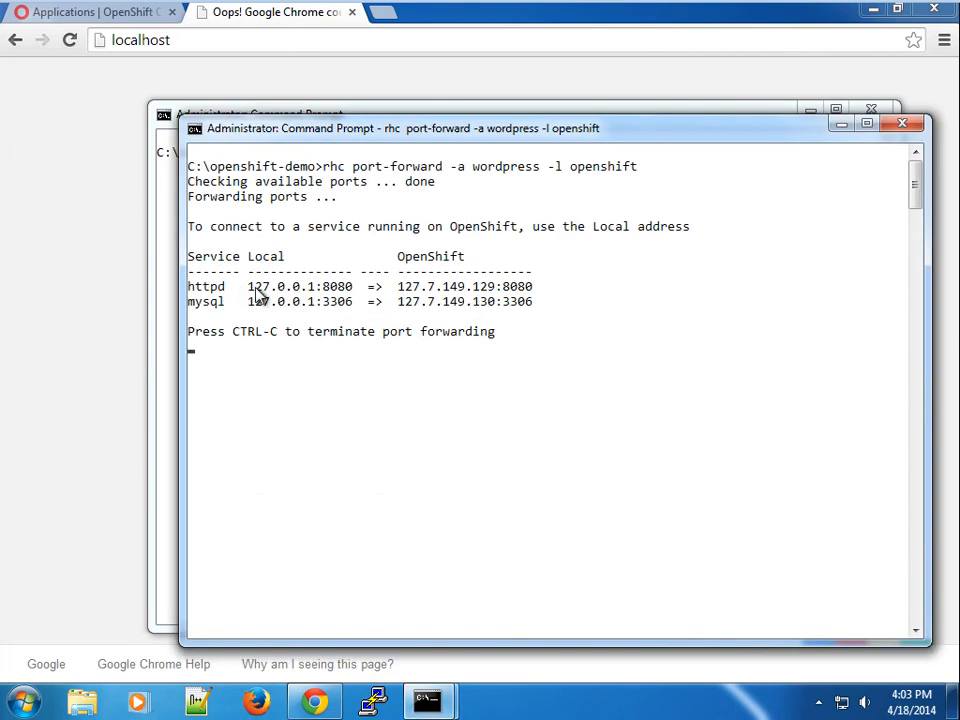
mouse_move(355, 305)
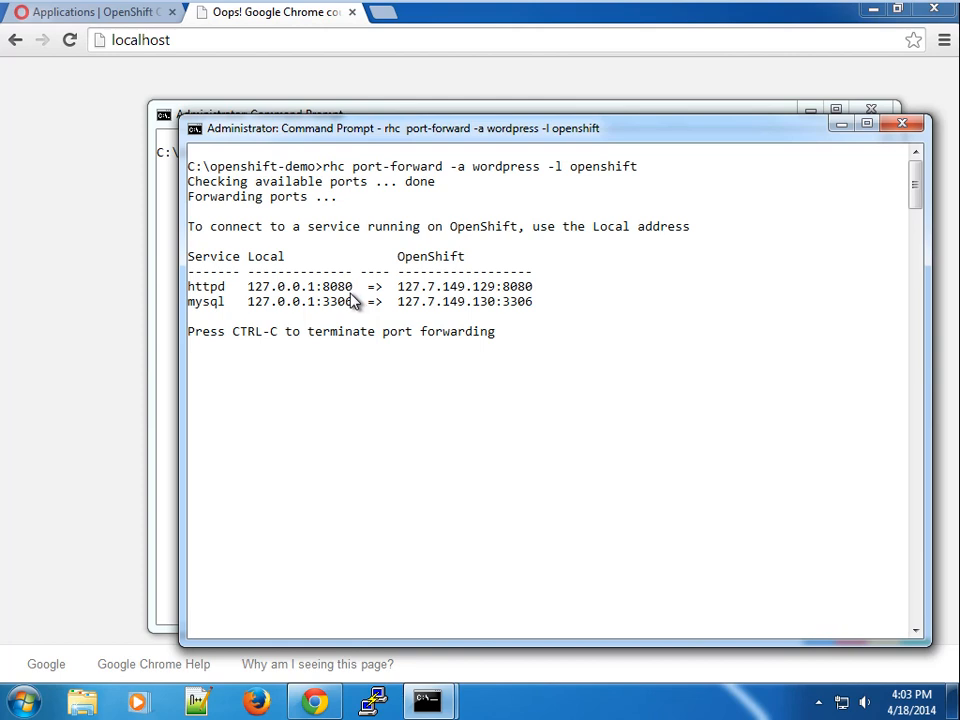
mouse_move(385, 287)
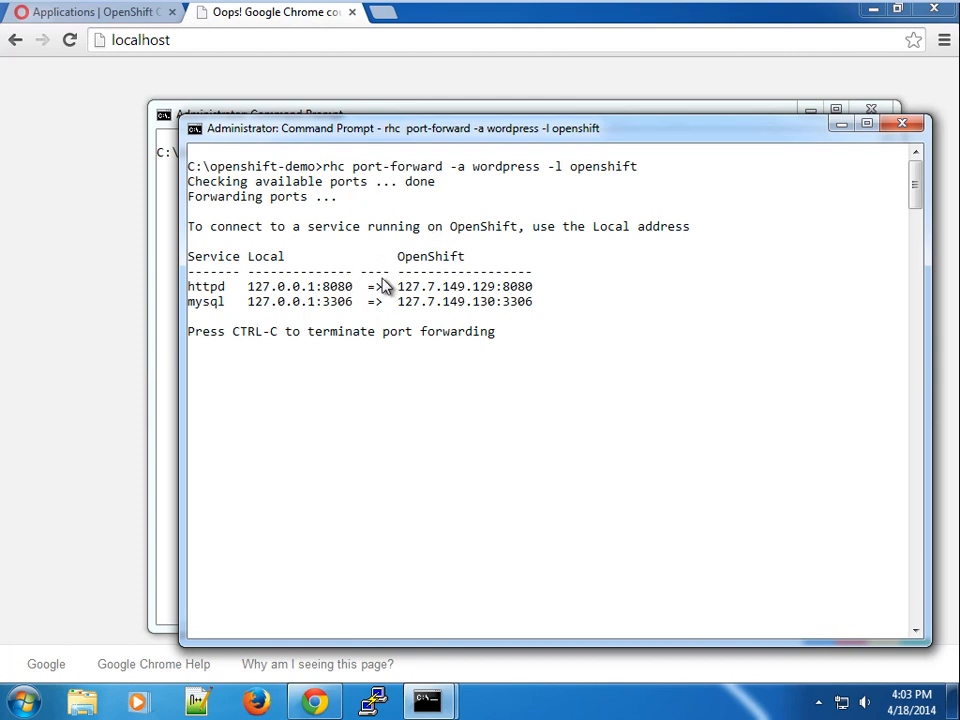
mouse_move(360, 305)
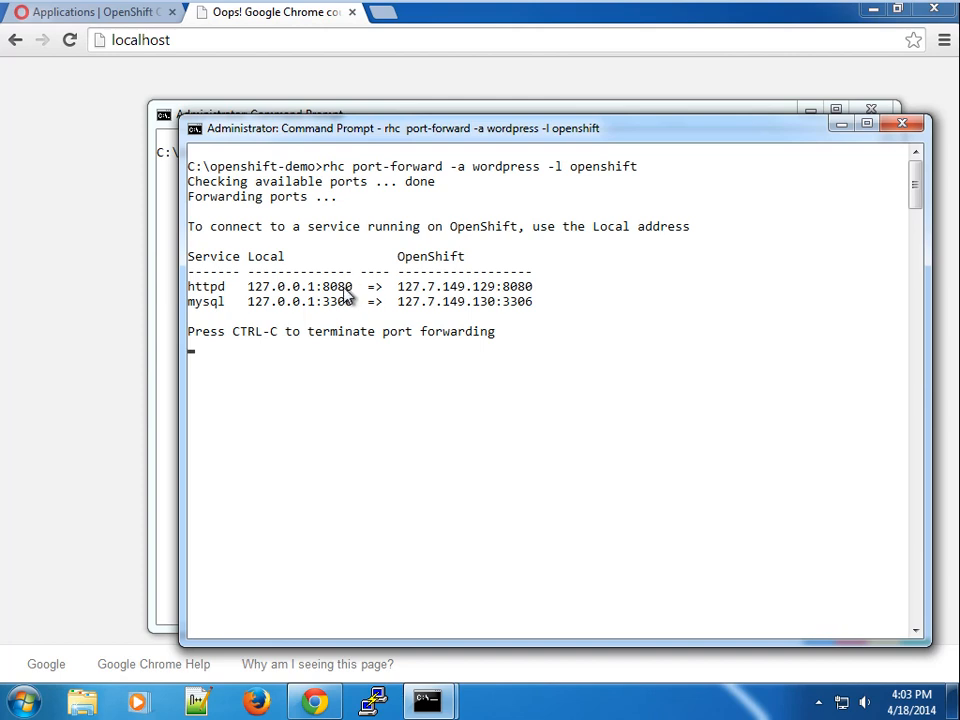
mouse_move(375, 300)
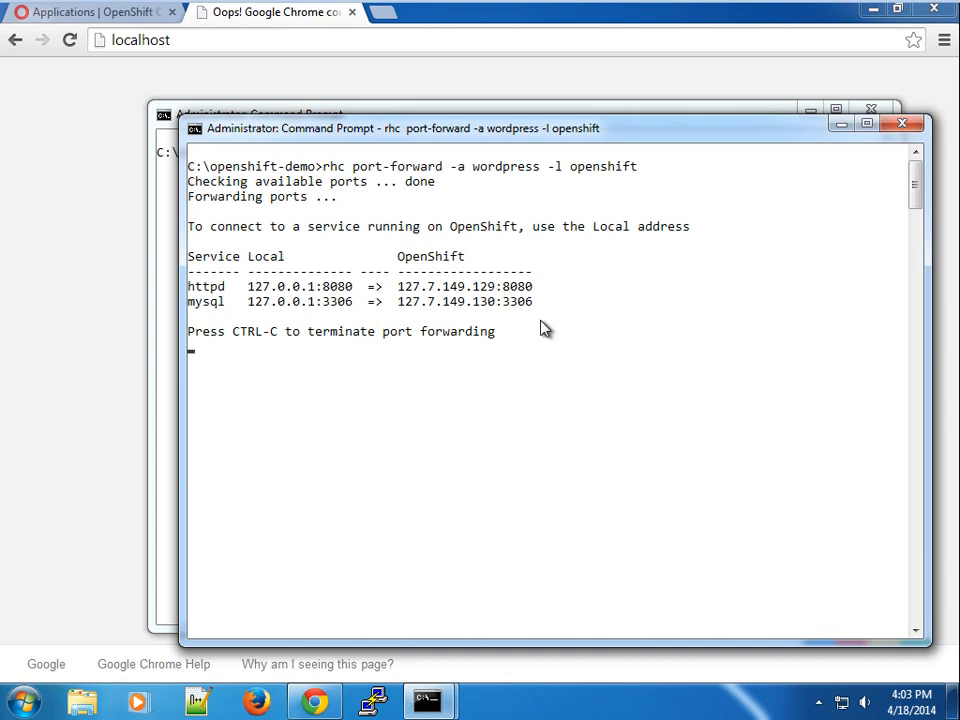
Step: Stop the wordpress forwarding and retype the port-forward command for the laravel app
key("Ctrl+c")
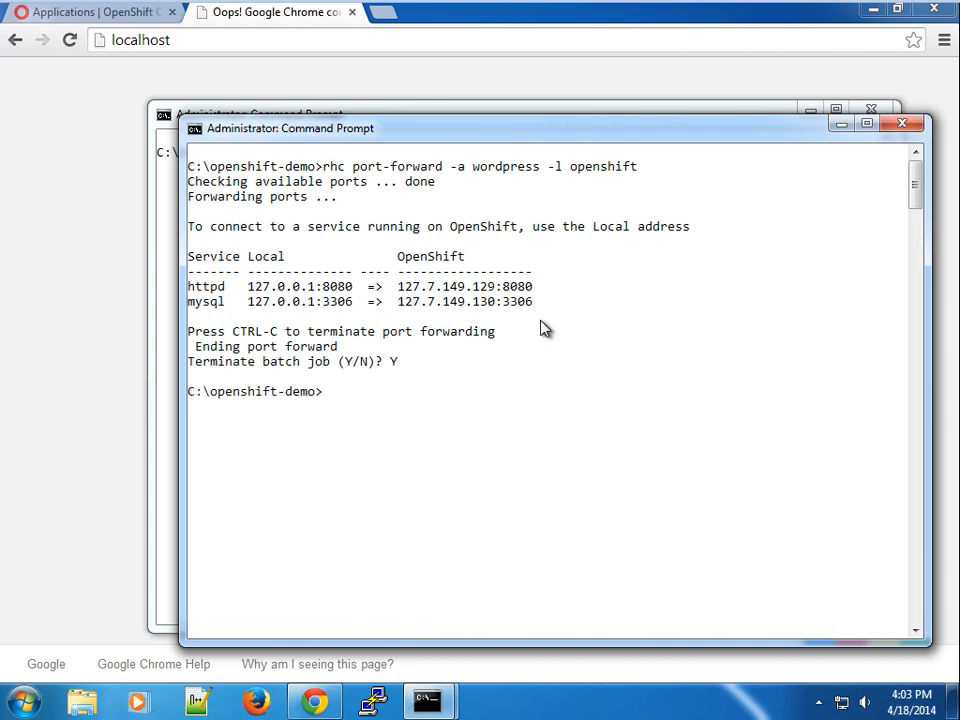
type("rhc port-forward -a wordpress -l openshift")
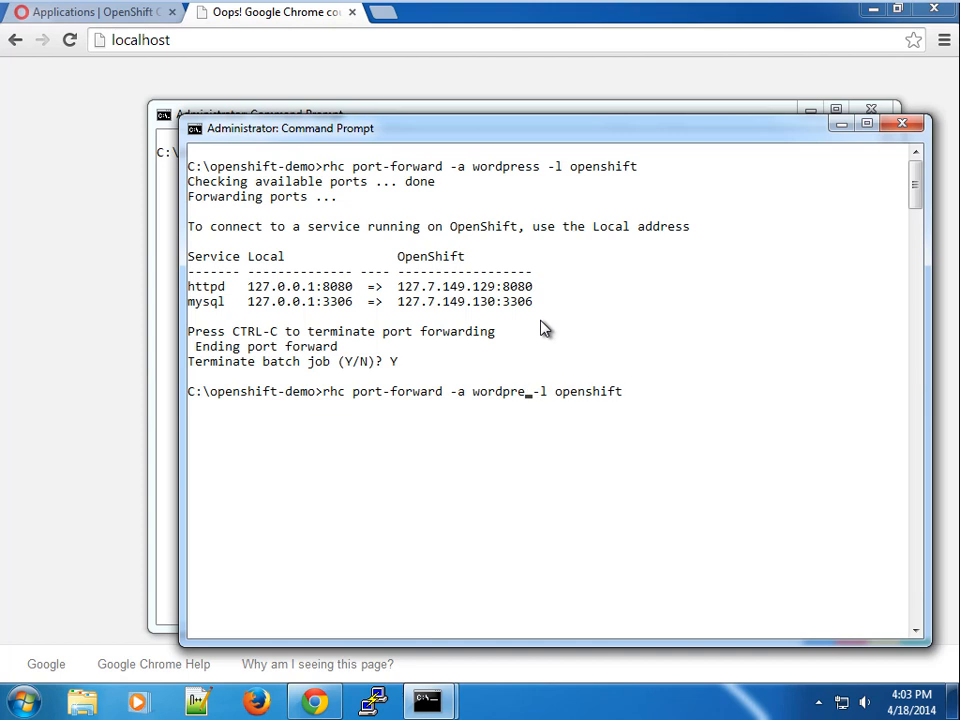
type("larave;")
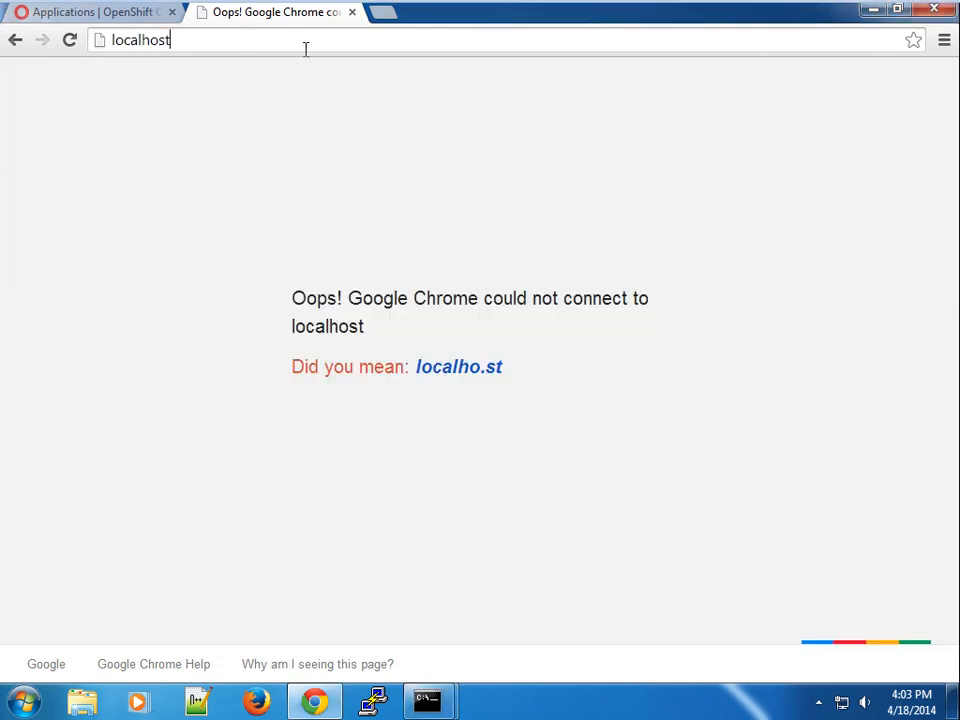
Step: Enter 127.0.0.1:8080 in Chrome to load the 'Laravel 4.1 on OpenShift' page
type(":8080")
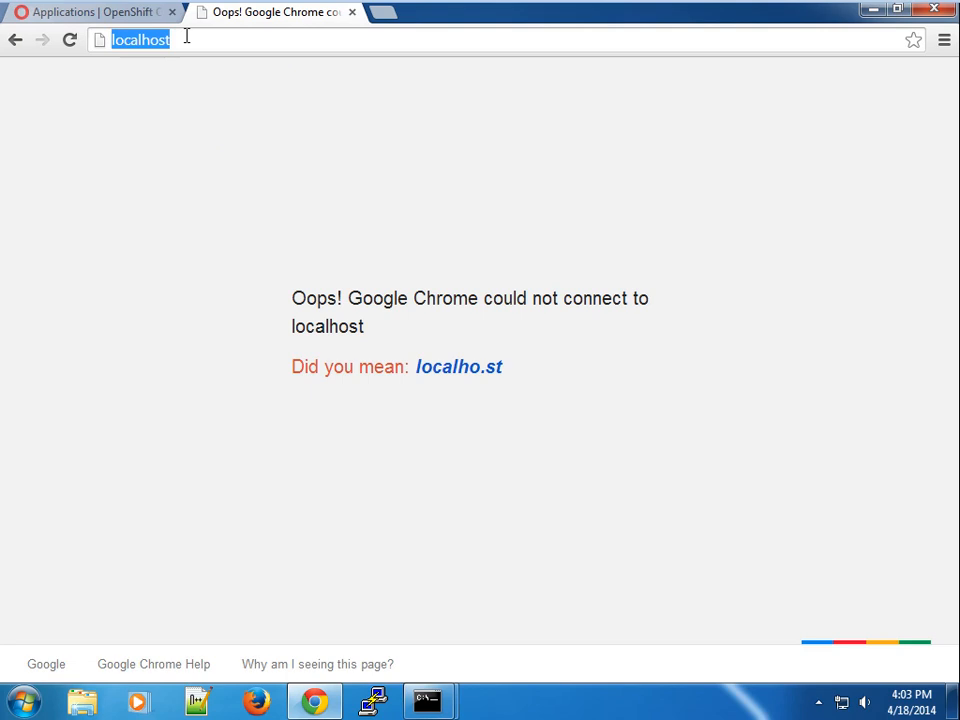
type("127/")
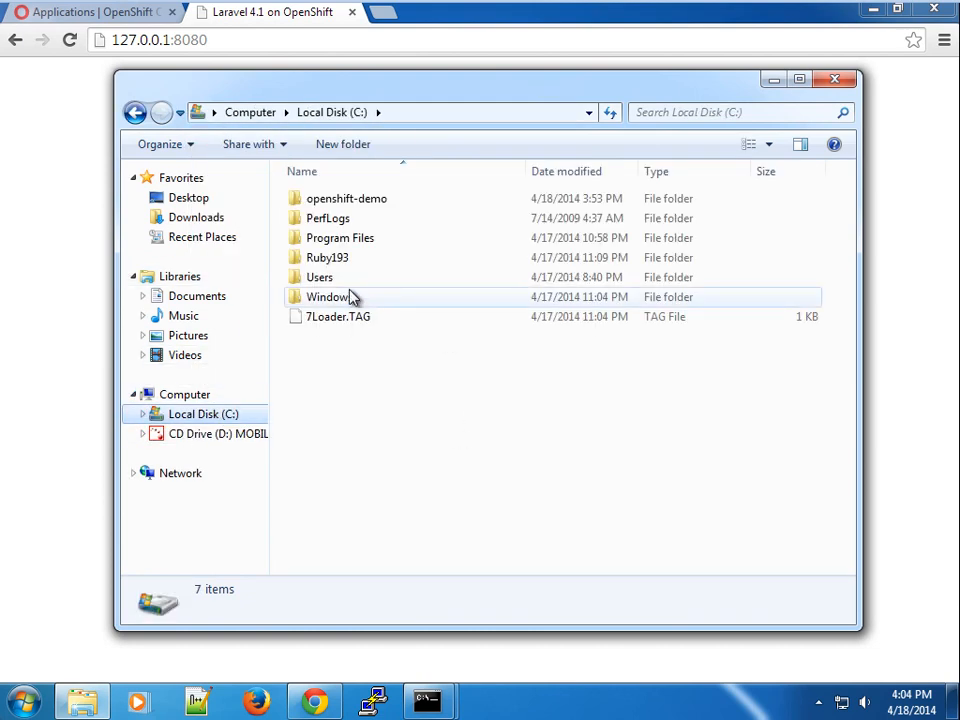
mouse_move(343, 283)
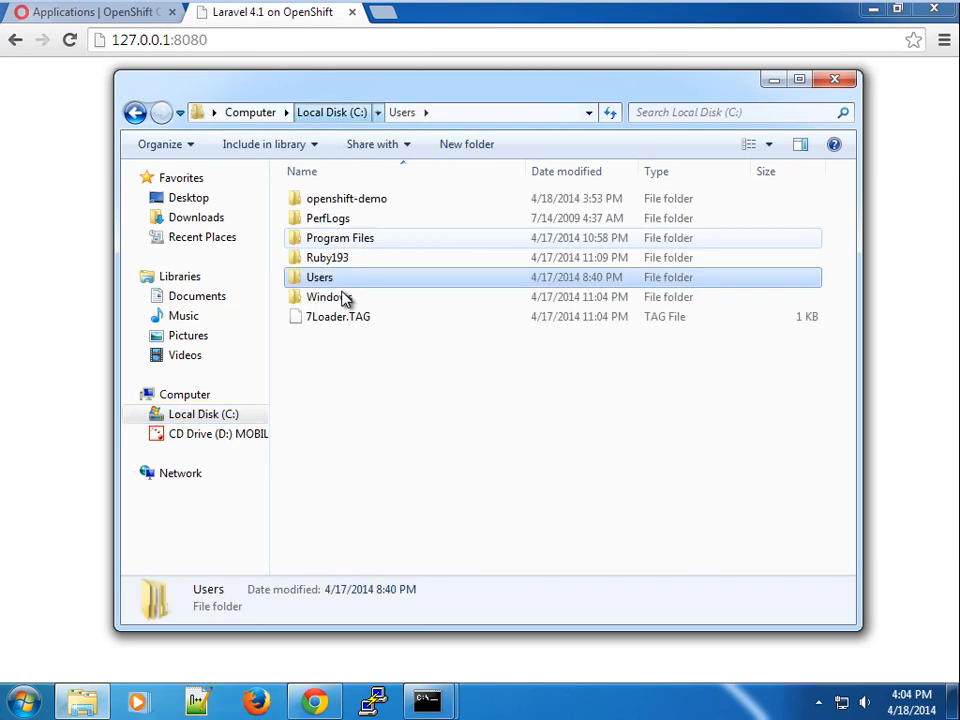
Step: Browse through Windows and System32 into drivers\etc and open the etc folder's properties
double_click(328, 296)
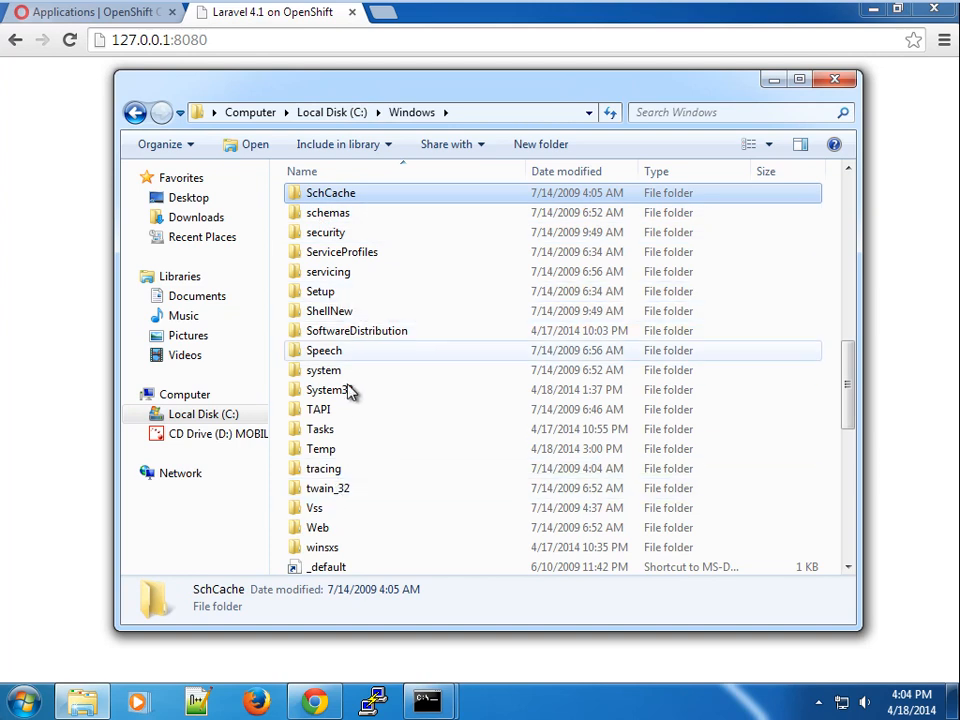
double_click(328, 389)
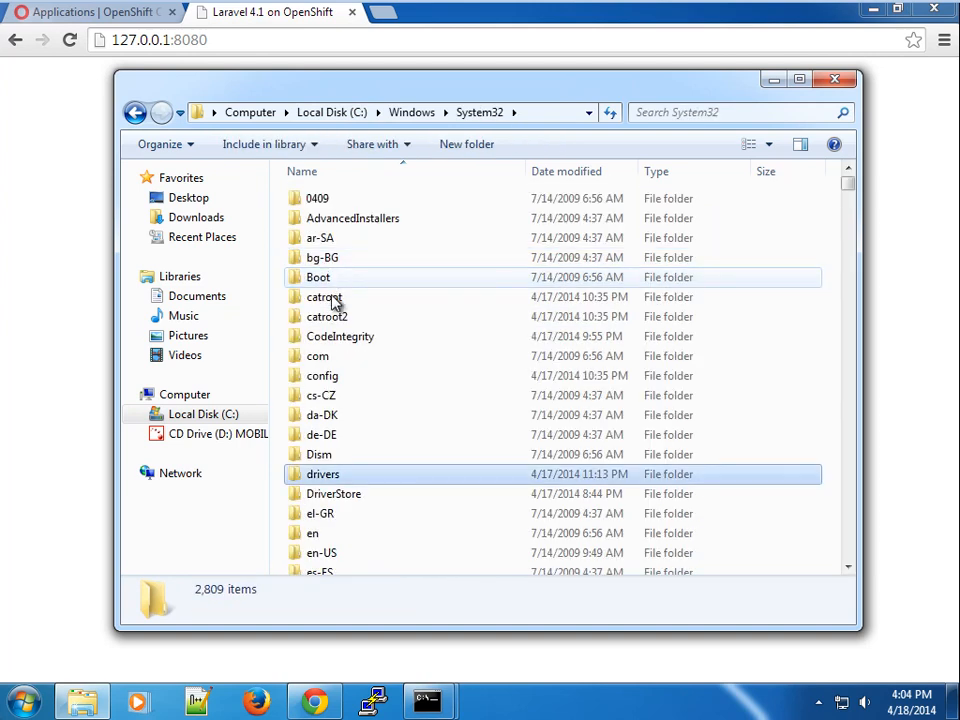
double_click(323, 474)
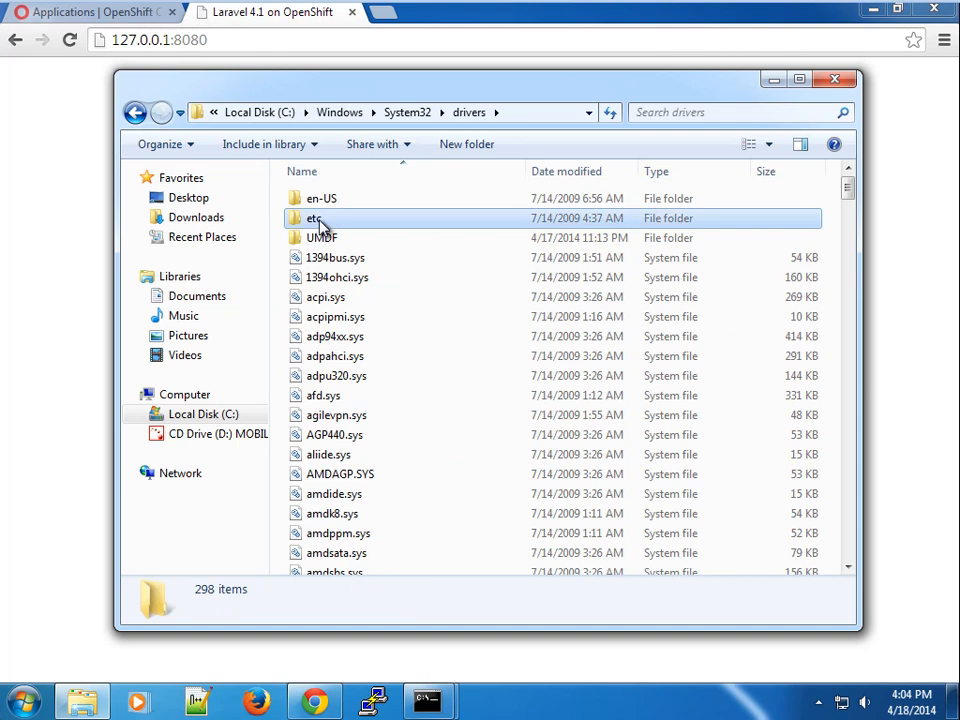
double_click(315, 218)
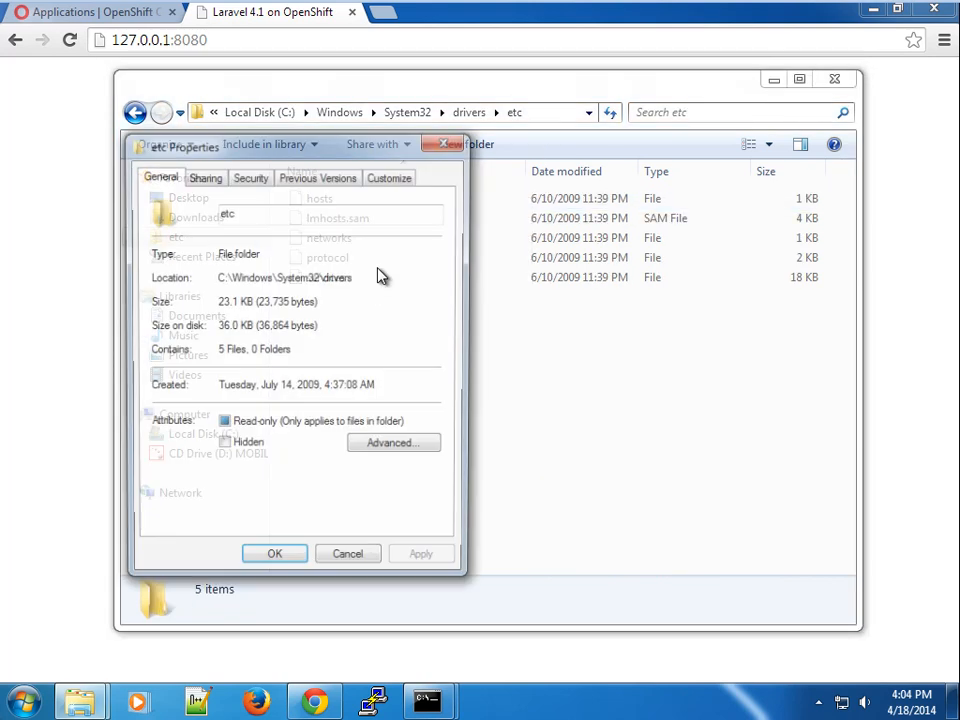
Step: Attempt Full control for Users on etc's Security tab, dismiss the Access denied errors, and close Properties
left_click(250, 176)
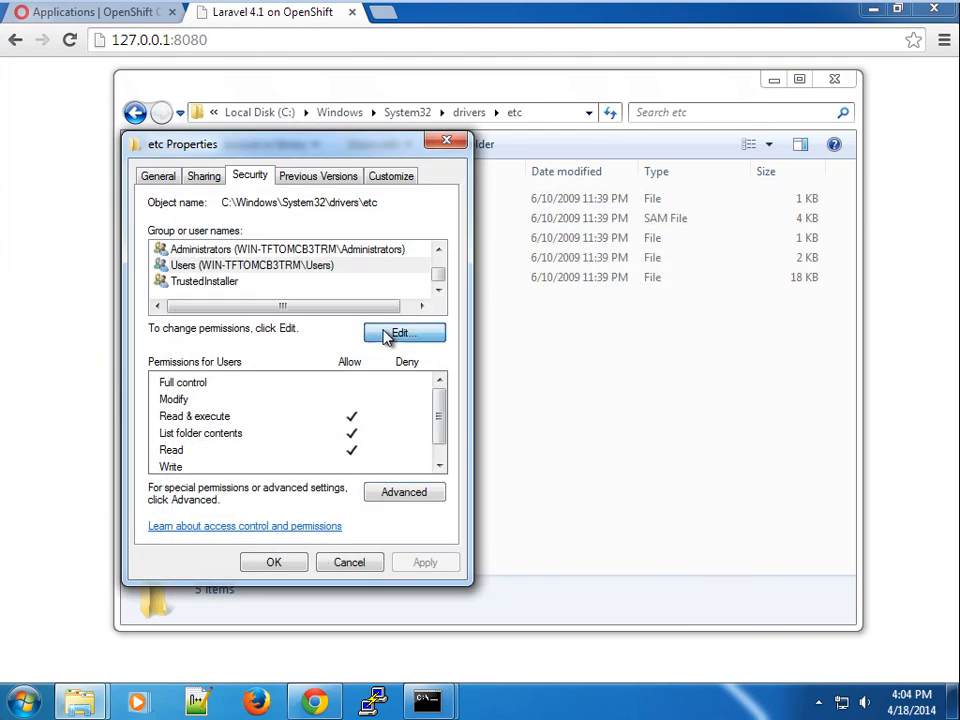
left_click(404, 333)
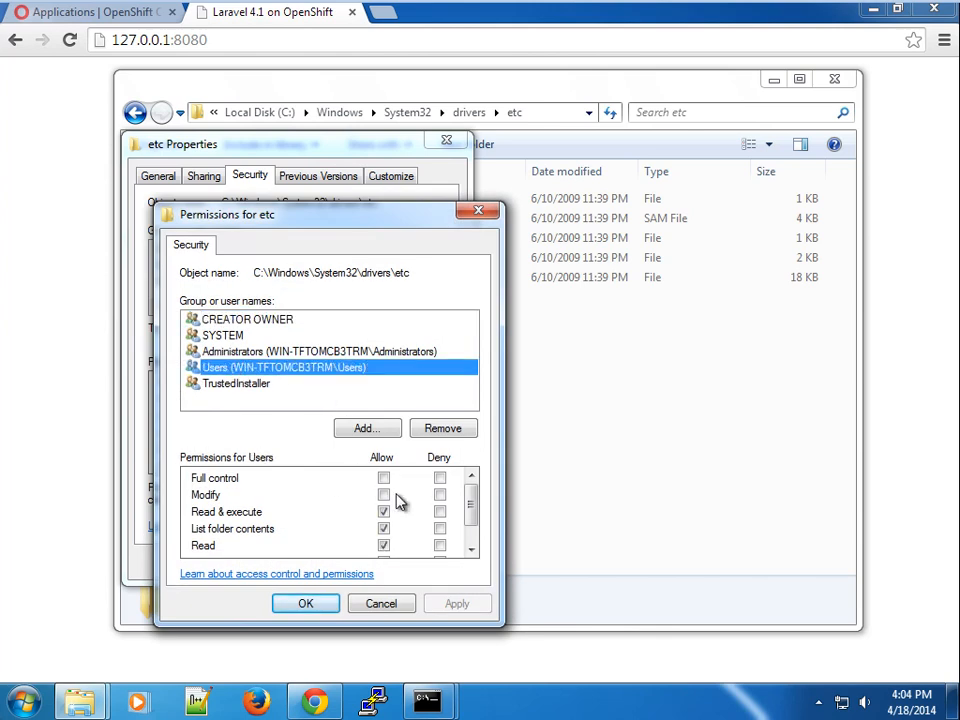
left_click(384, 478)
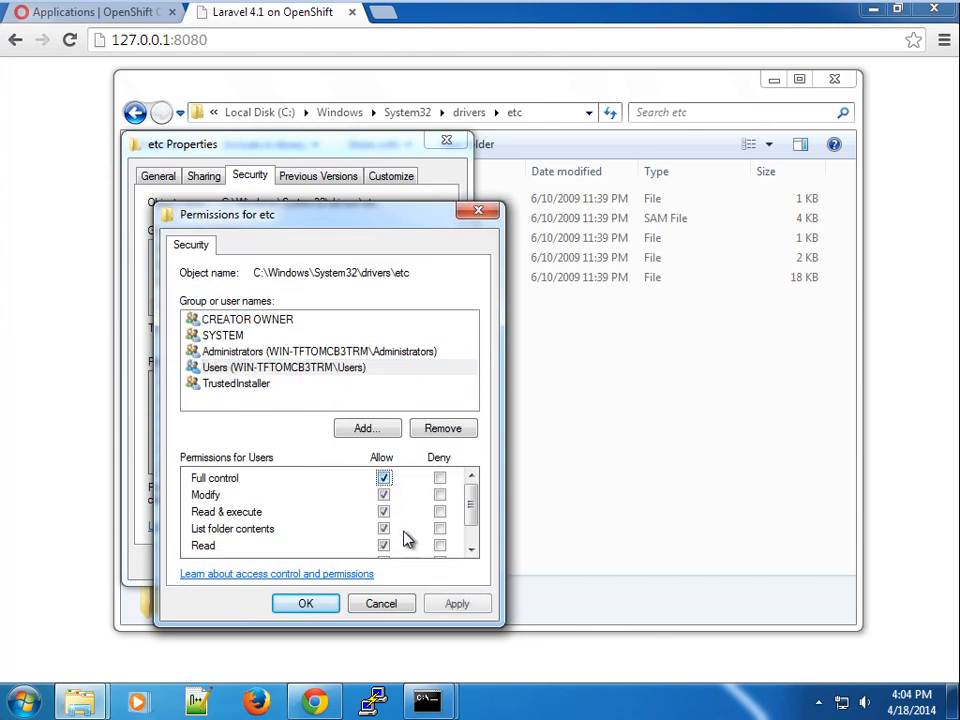
left_click(457, 603)
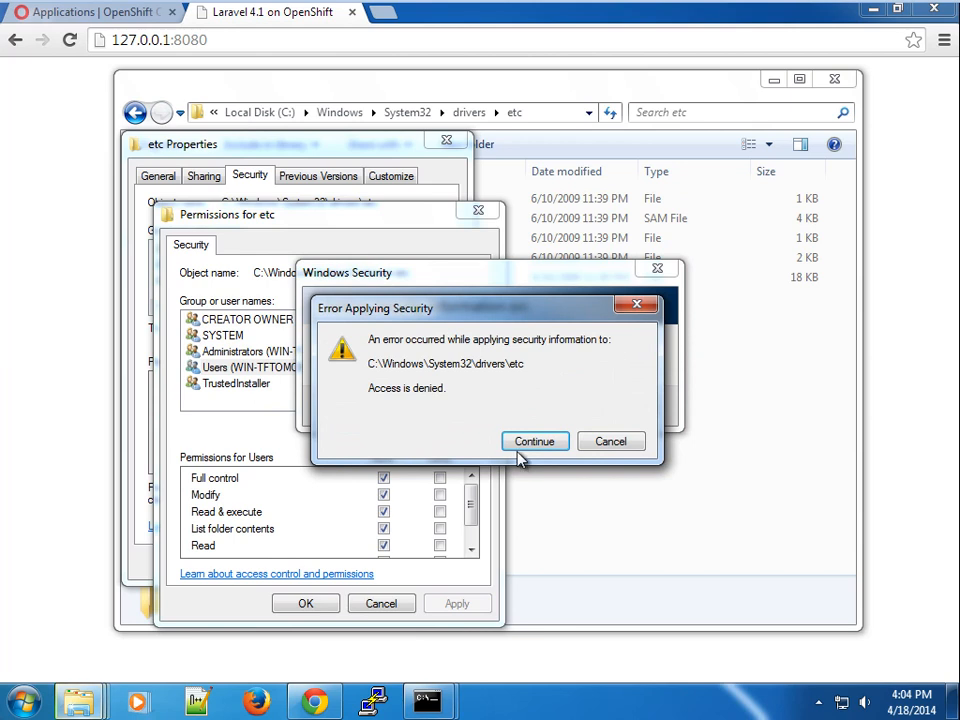
left_click(534, 441)
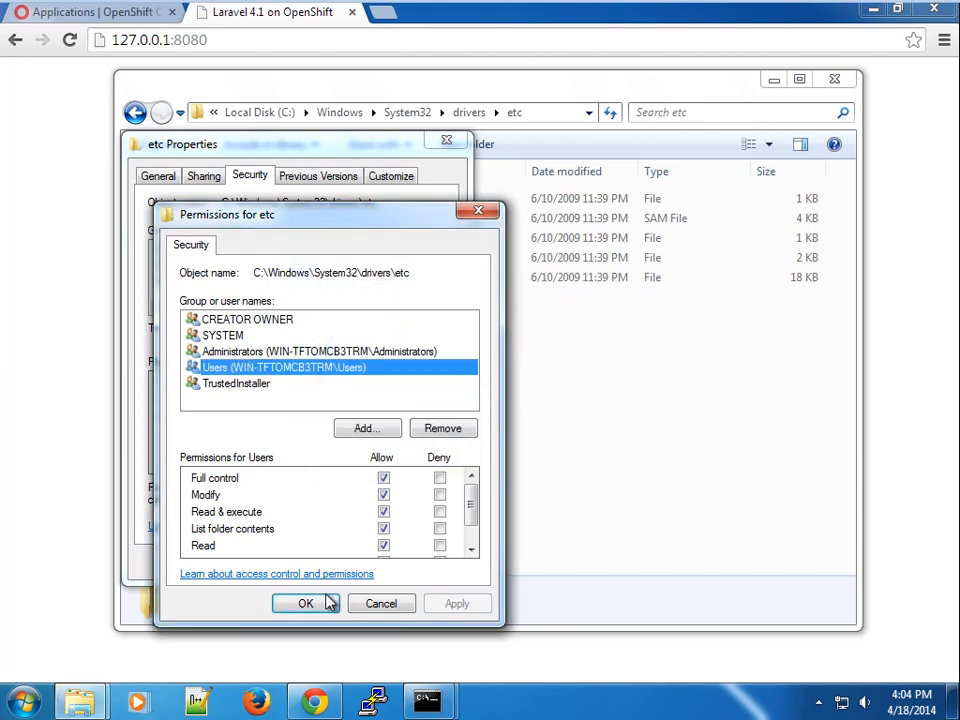
left_click(306, 603)
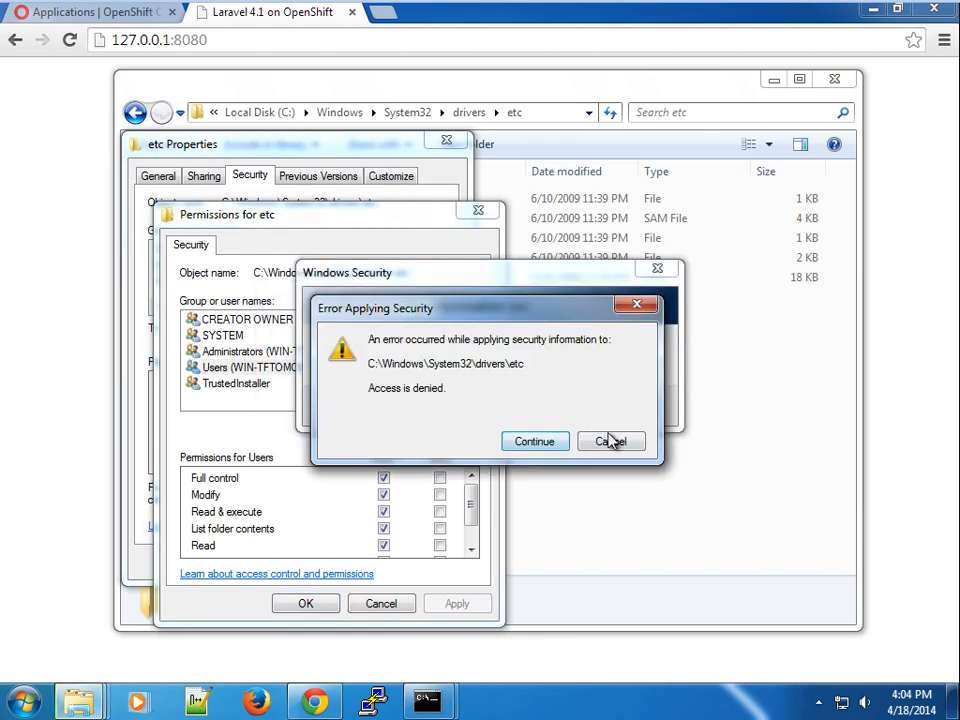
left_click(611, 441)
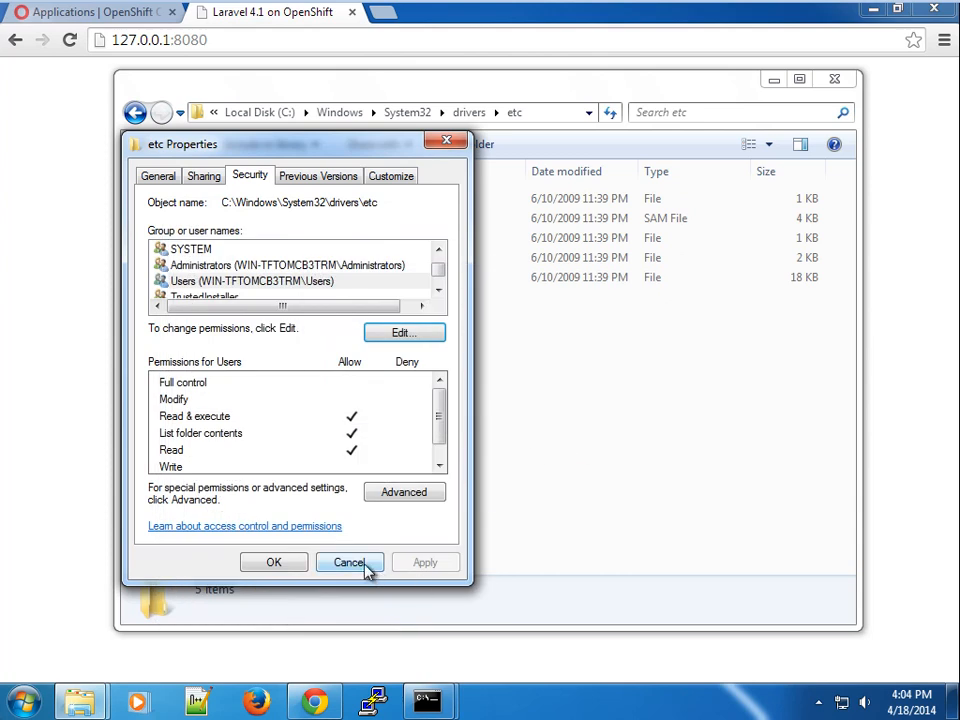
left_click(349, 561)
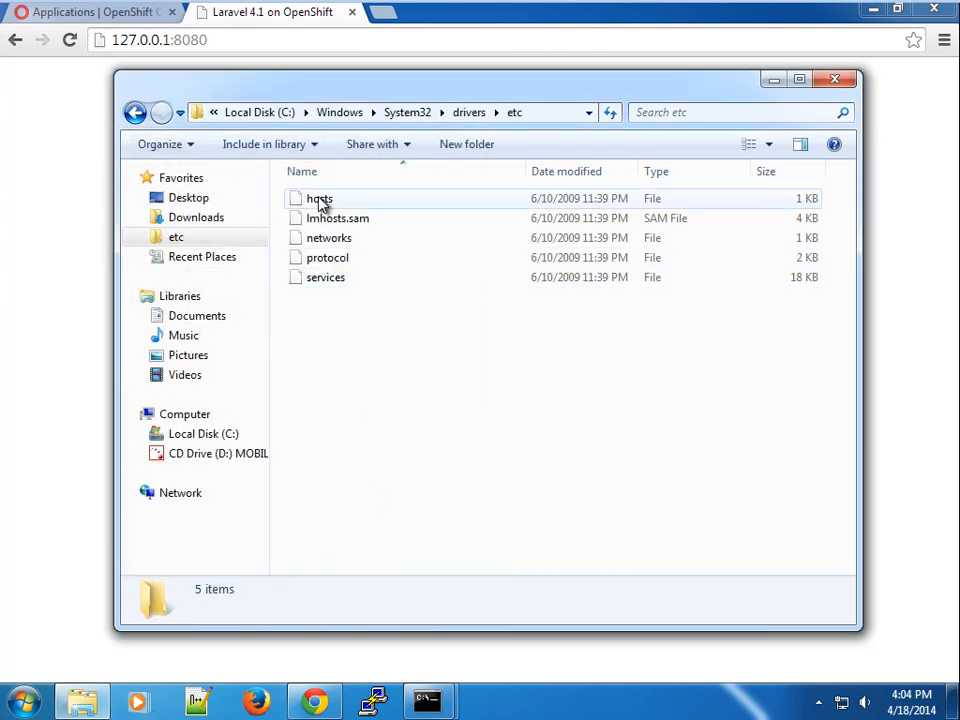
Step: Open hosts in Notepad++ and type 'localhost' and '12.' on a new line
double_click(319, 198)
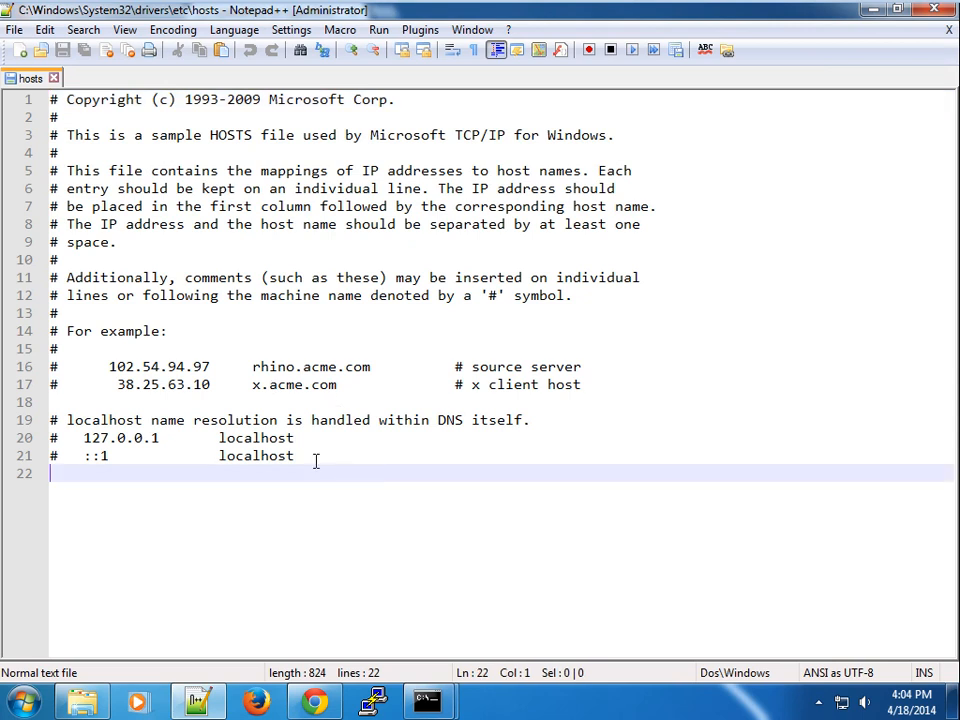
type("localhost")
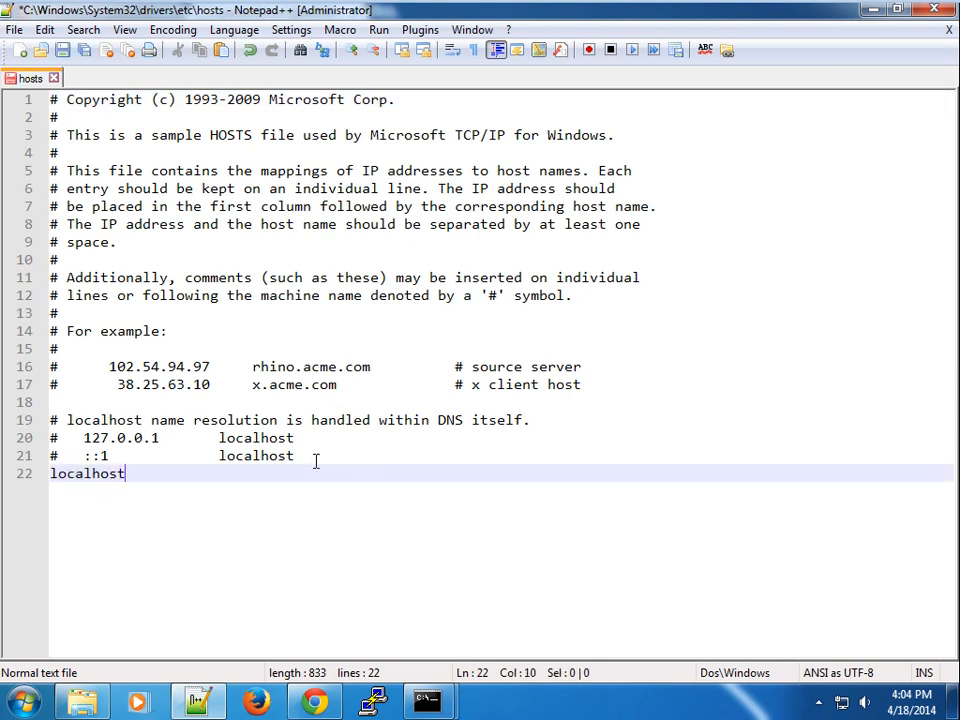
type("12.")
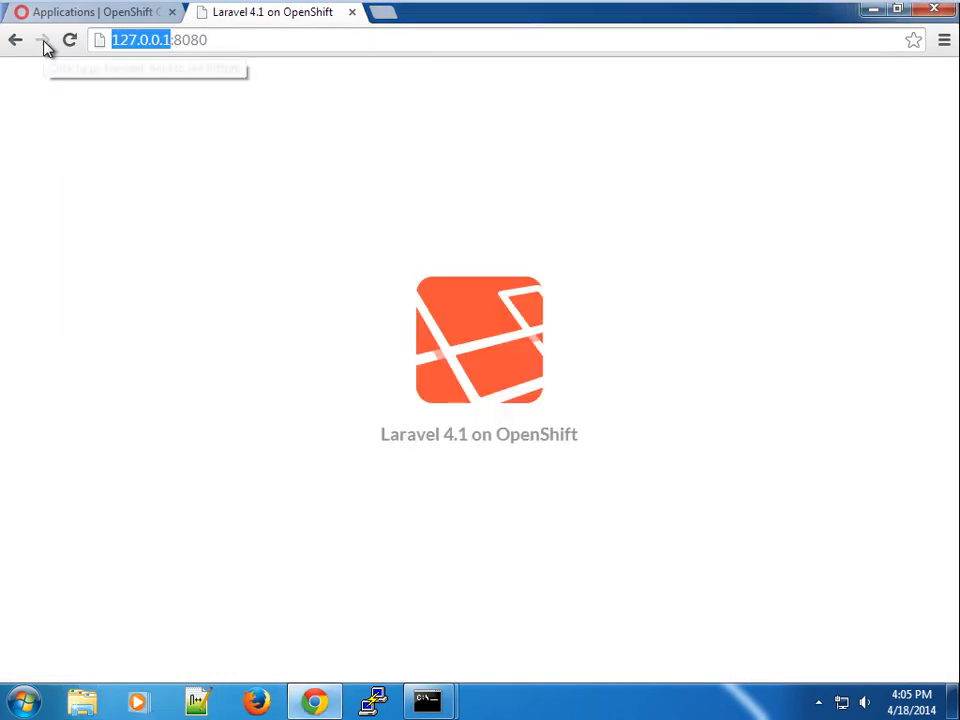
Step: Try localhost in Chrome, then load the Laravel 4.1 on OpenShift page at 127.0.0.1:8080
type("localhost")
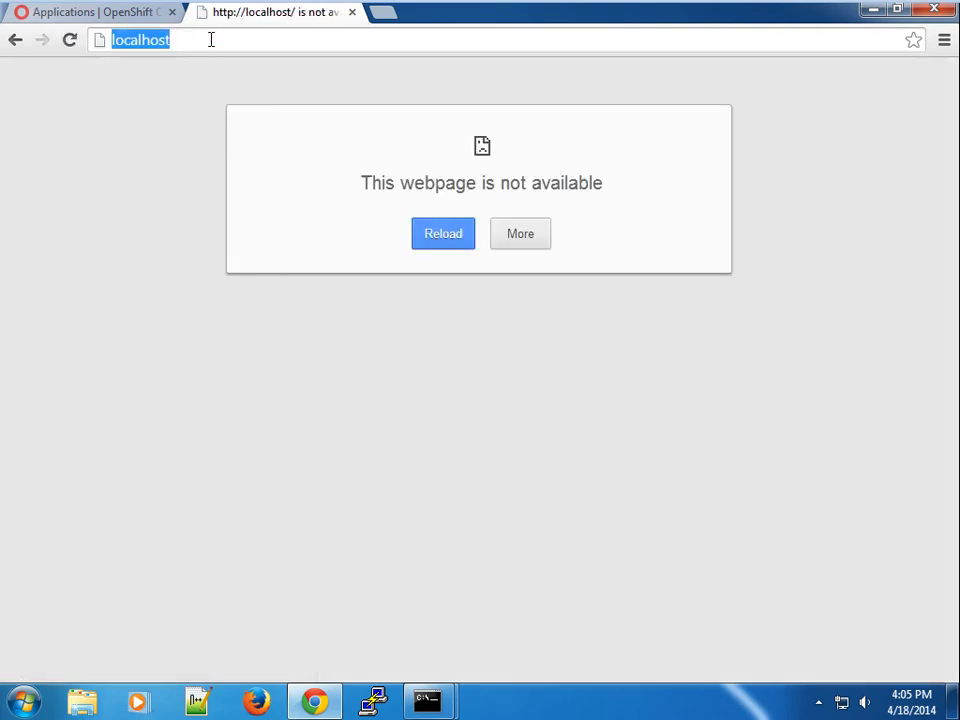
type("127.0.0.1:8080")
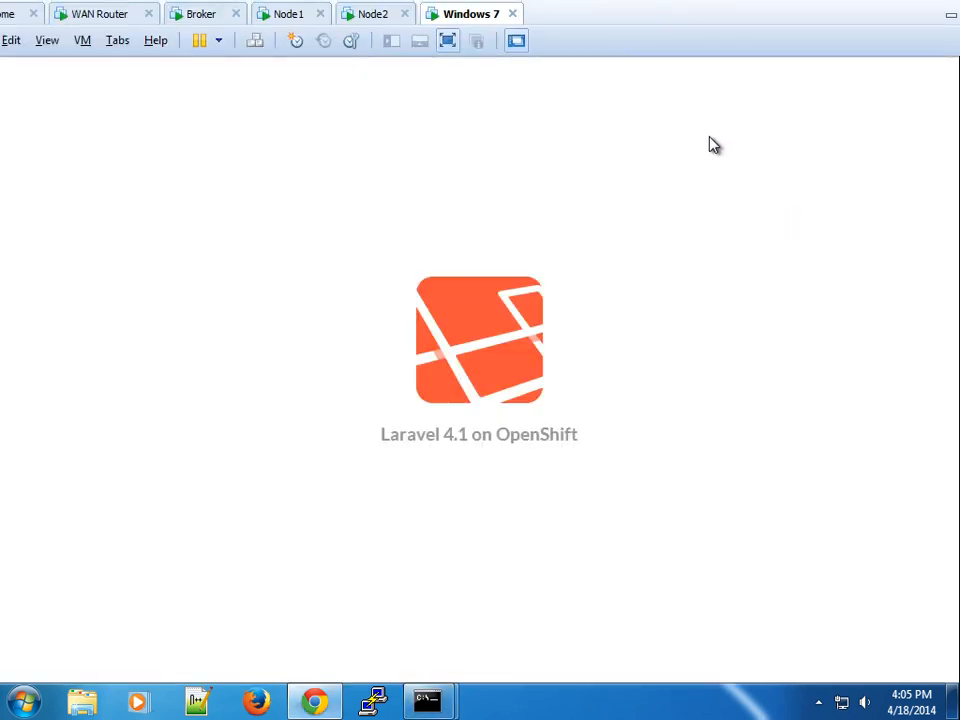
left_click(428, 700)
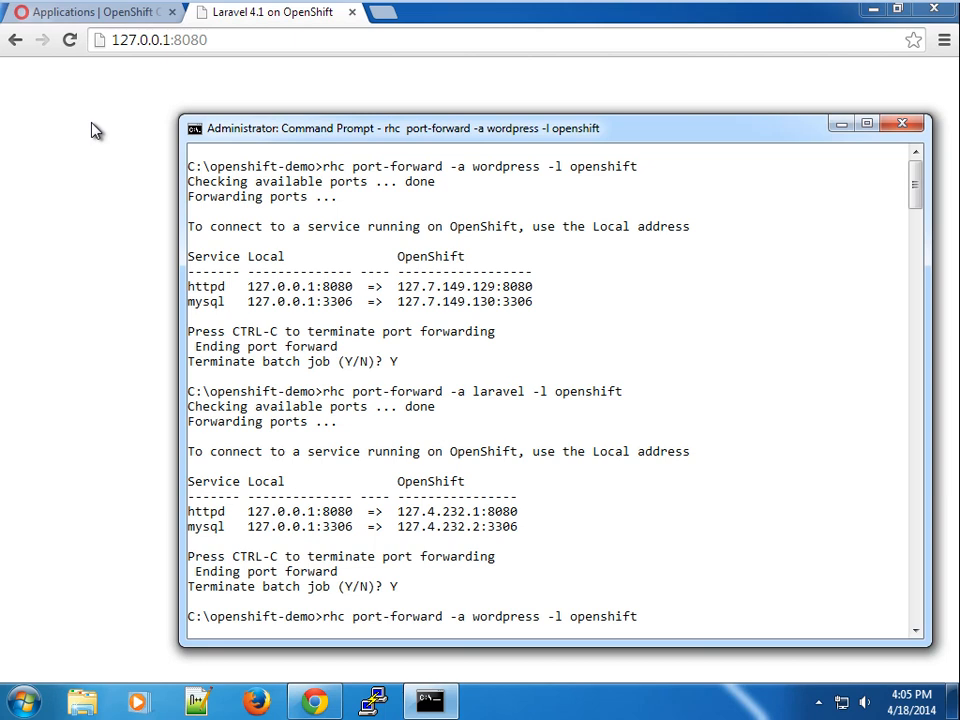
Step: Run the wordpress port forward so httpd maps to local 8080 and mysql to 3306
scroll("down", 3)
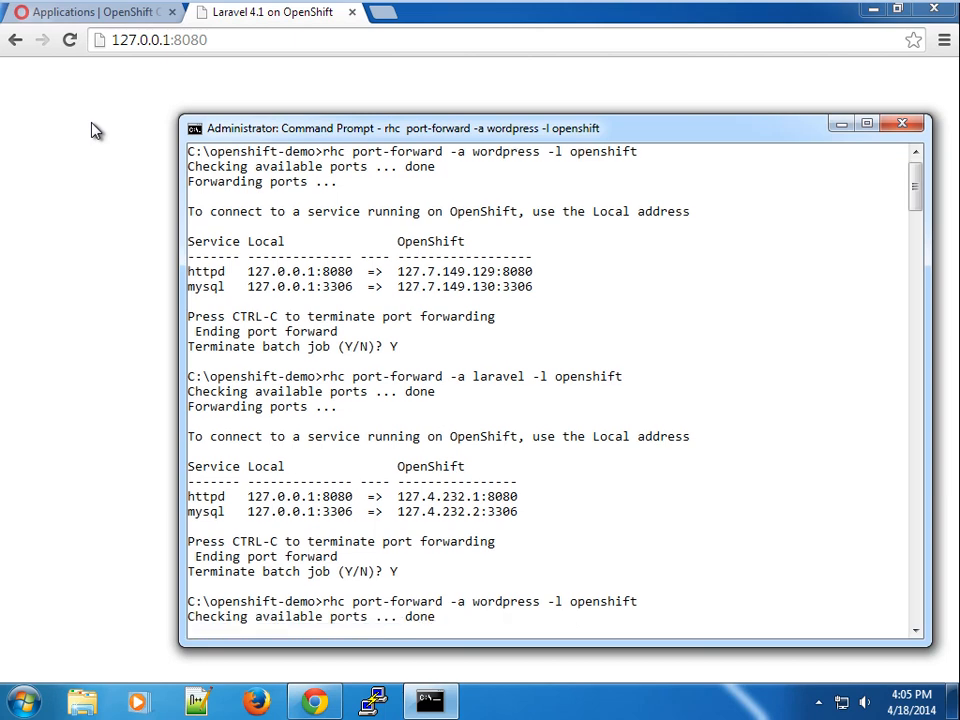
left_click(270, 12)
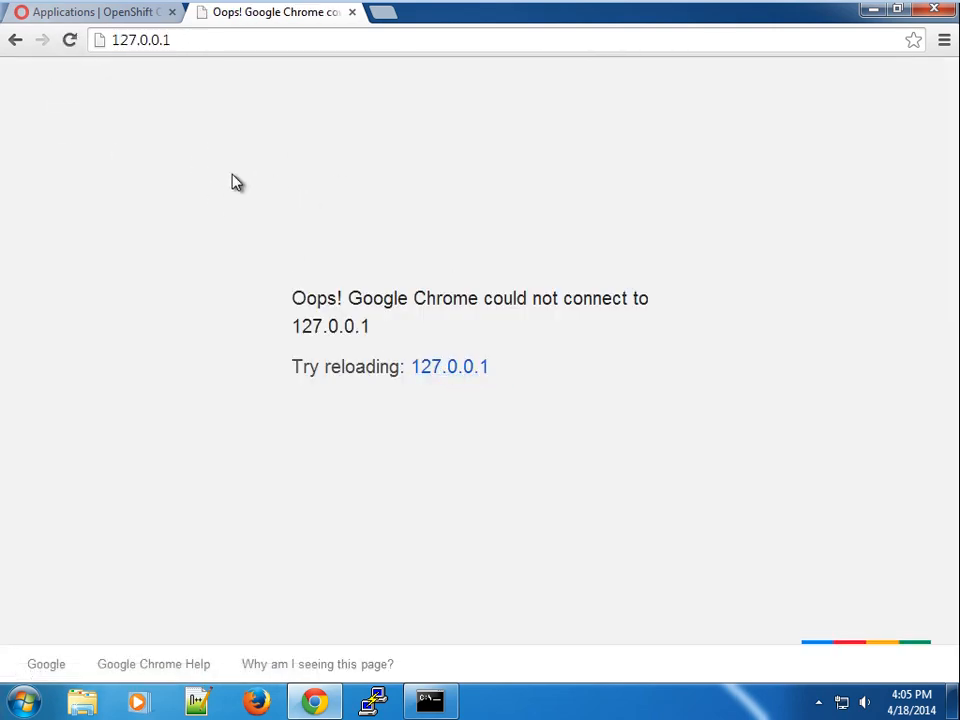
left_click(90, 11)
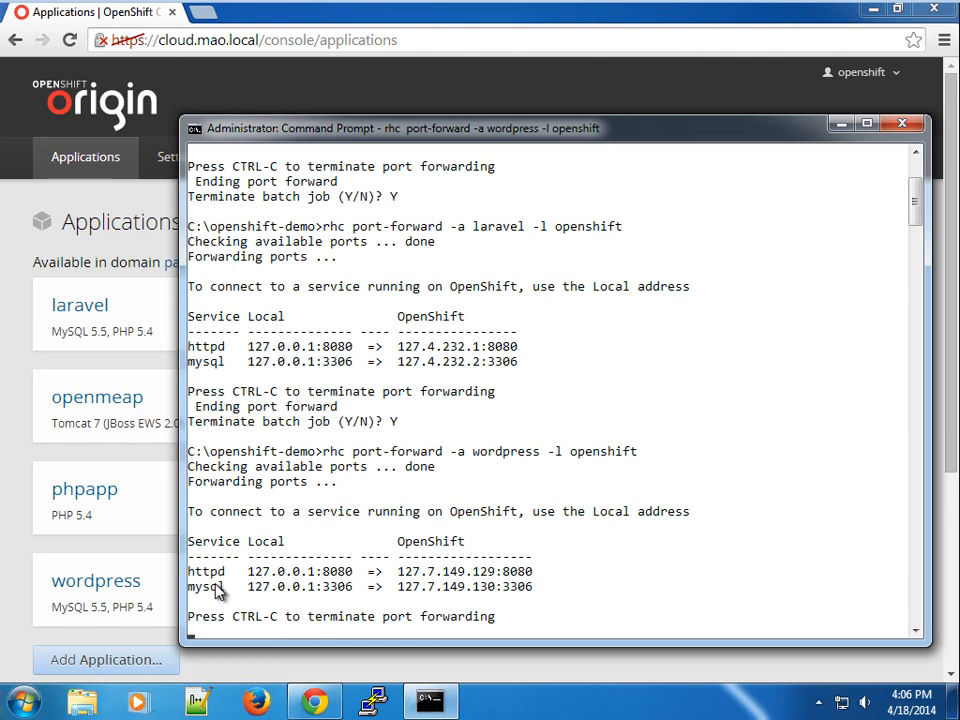
mouse_move(270, 565)
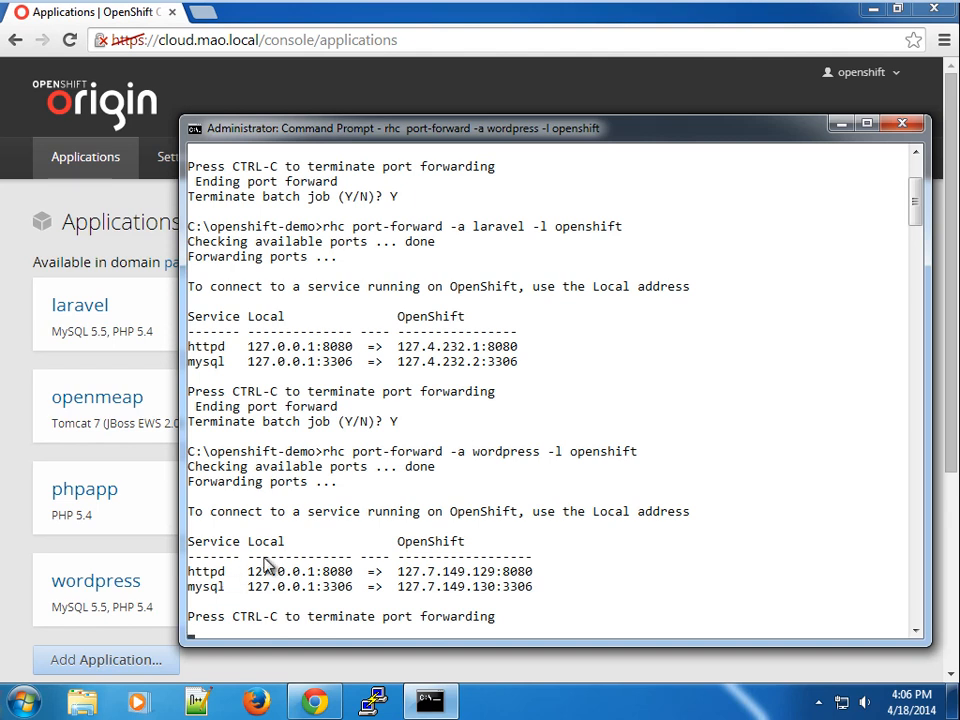
mouse_move(453, 503)
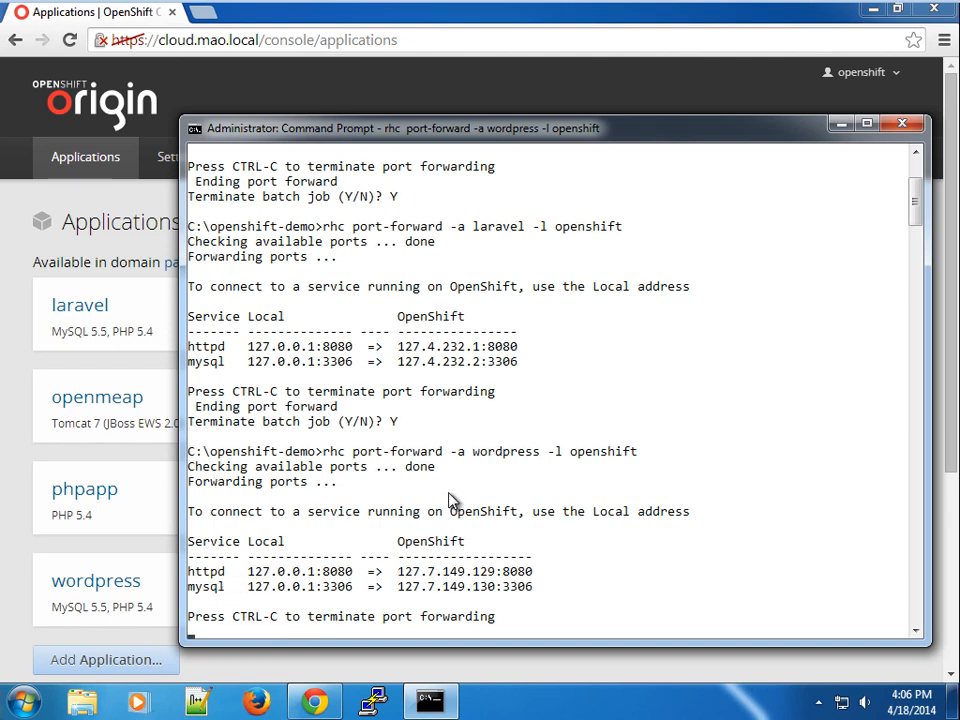
mouse_move(478, 487)
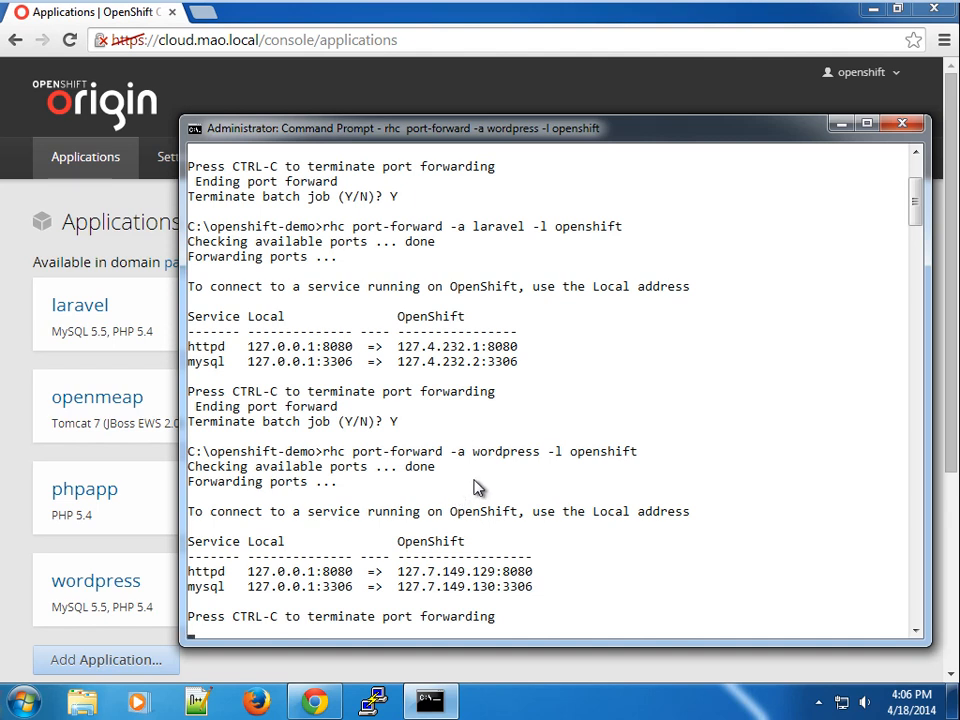
mouse_move(455, 487)
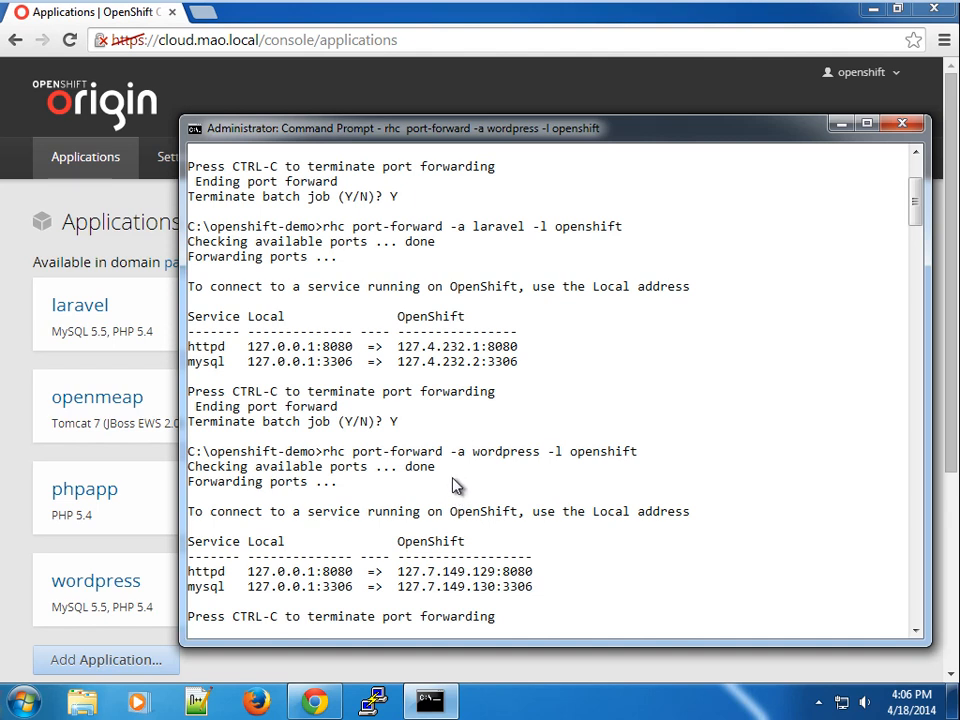